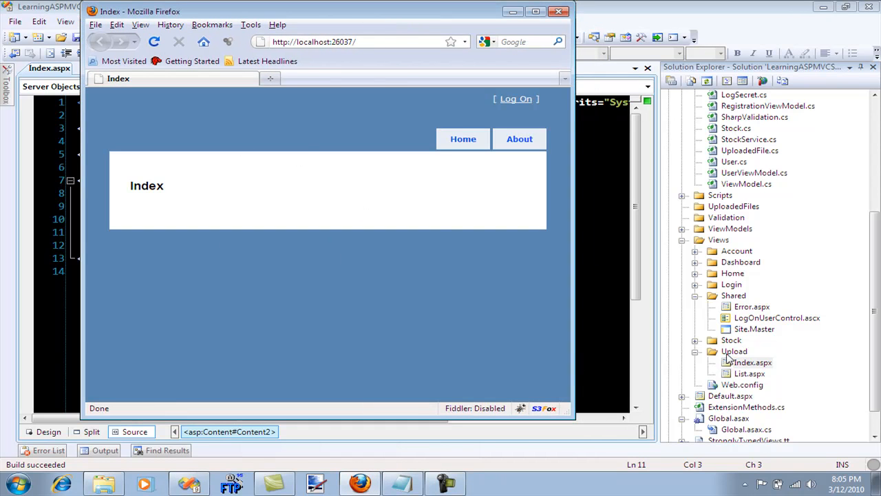
pyautogui.moveTo(741, 358)
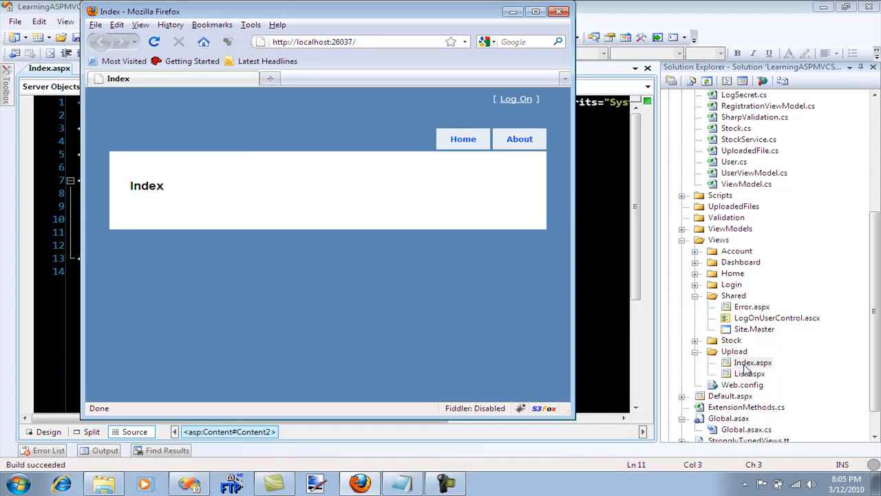
pyautogui.moveTo(255, 223)
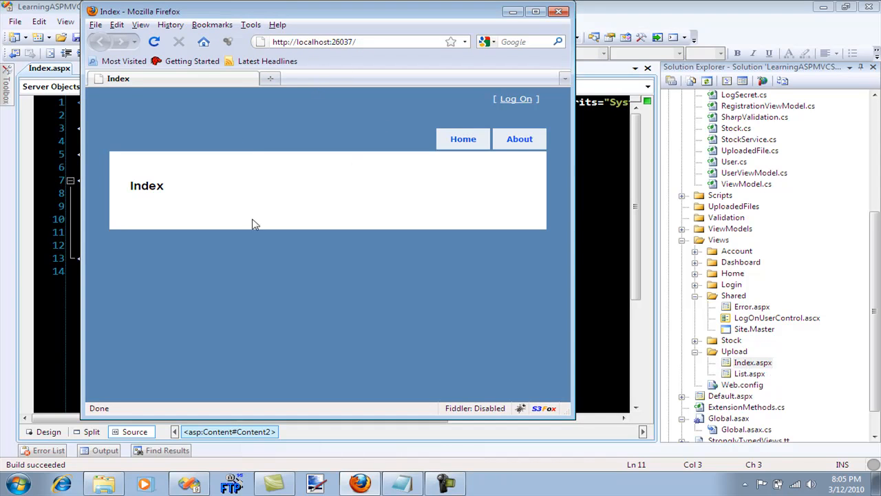
pyautogui.moveTo(182, 212)
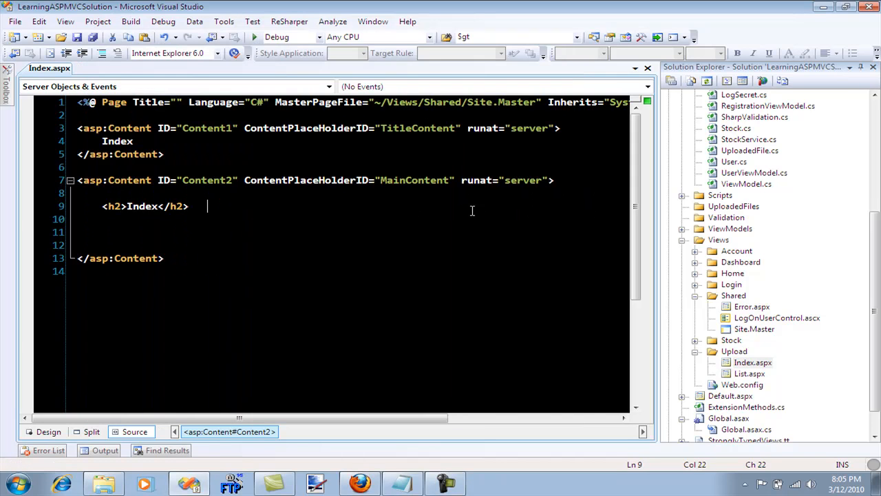
# Write 'Select a file:' followed by <input type="file" name="fileUpload" /> below the h2.
pyautogui.write('Sel')
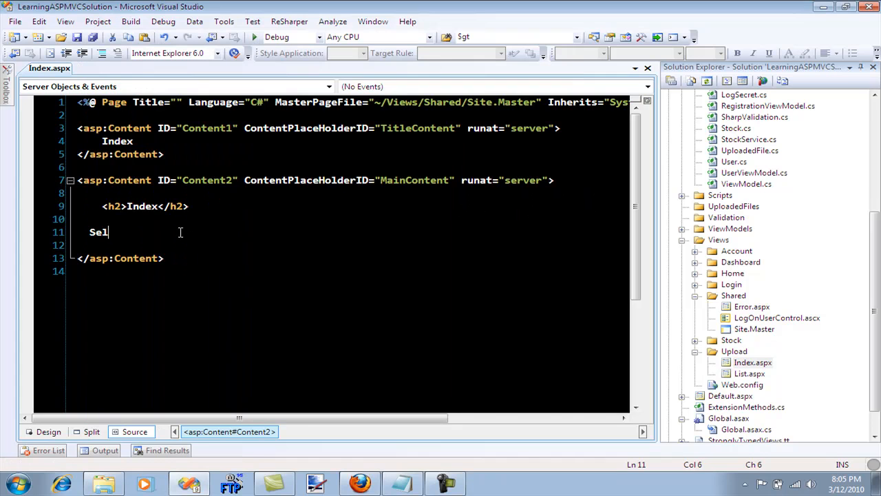
pyautogui.write('ect a')
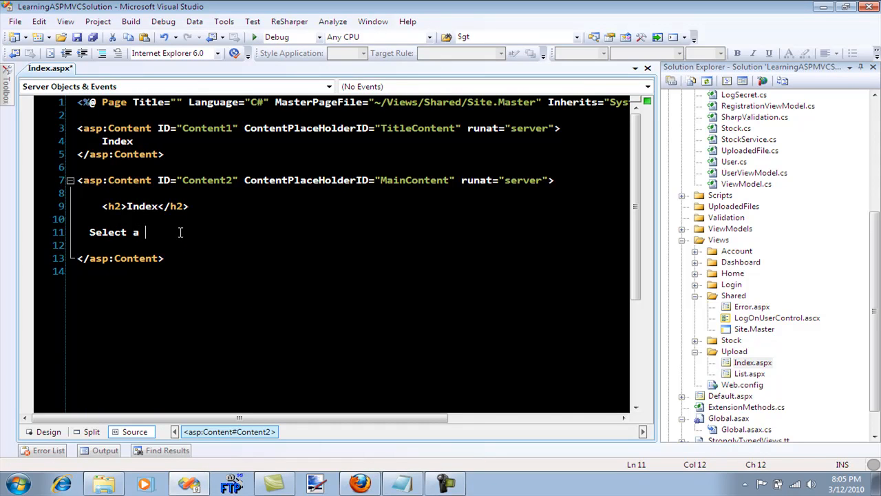
pyautogui.write('file: <input type="file')
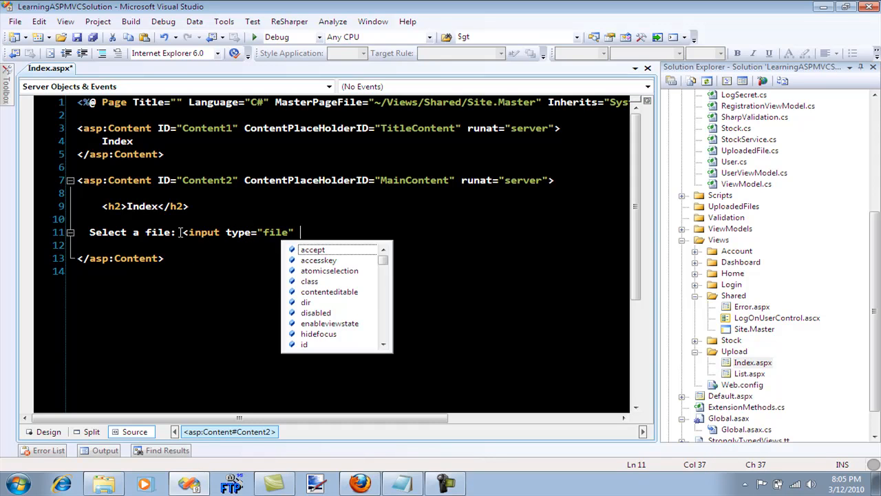
pyautogui.write('n')
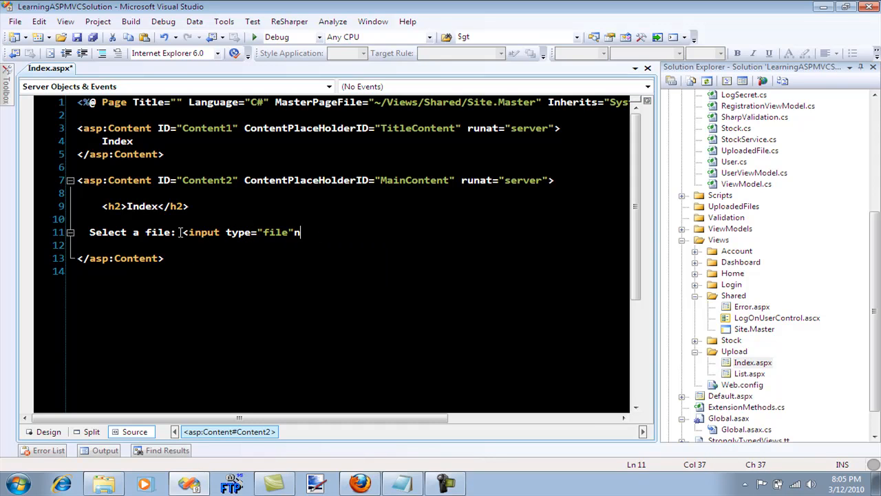
pyautogui.write('name="fi')
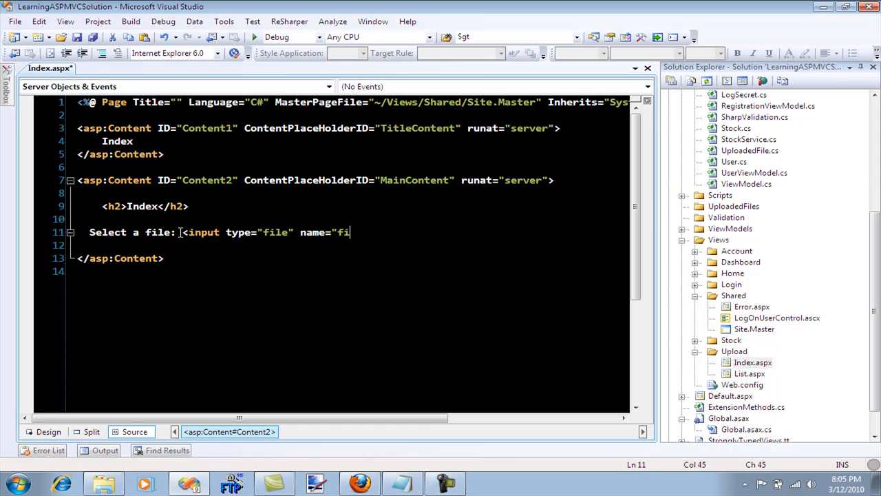
pyautogui.write('leUpload"')
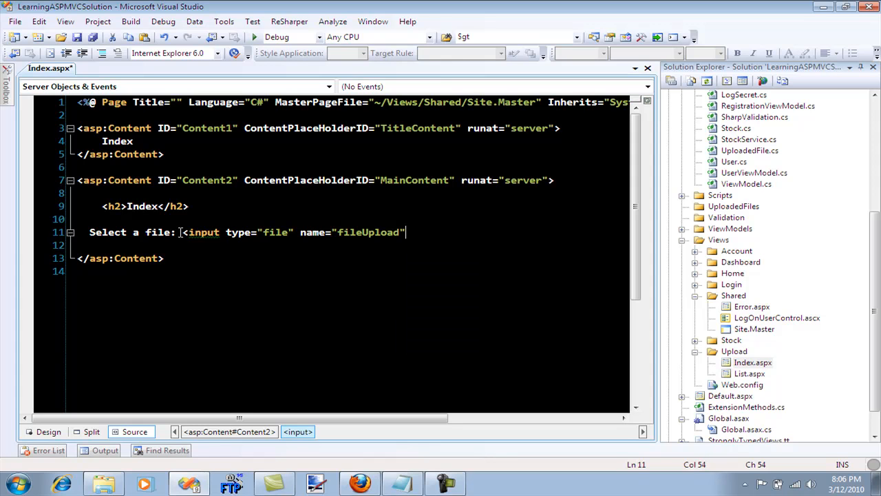
pyautogui.write('/>')
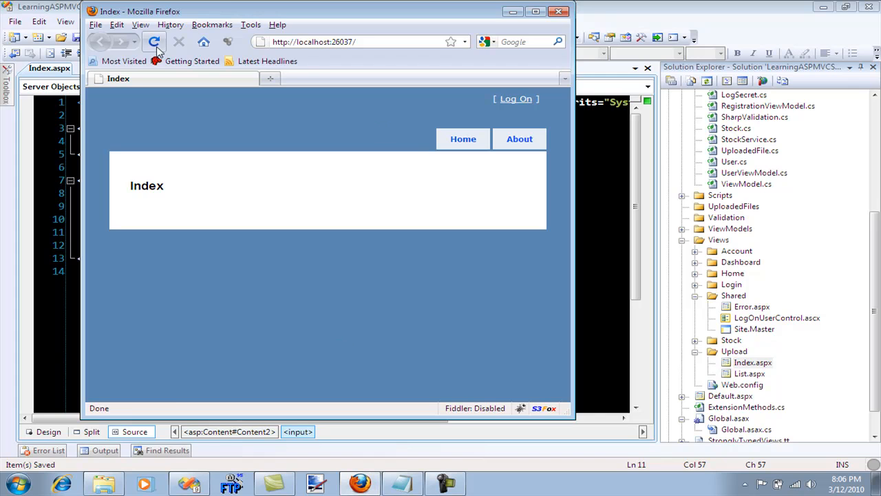
# Reload localhost in Firefox, still only the Index heading, and return to the view markup.
pyautogui.click(154, 41)
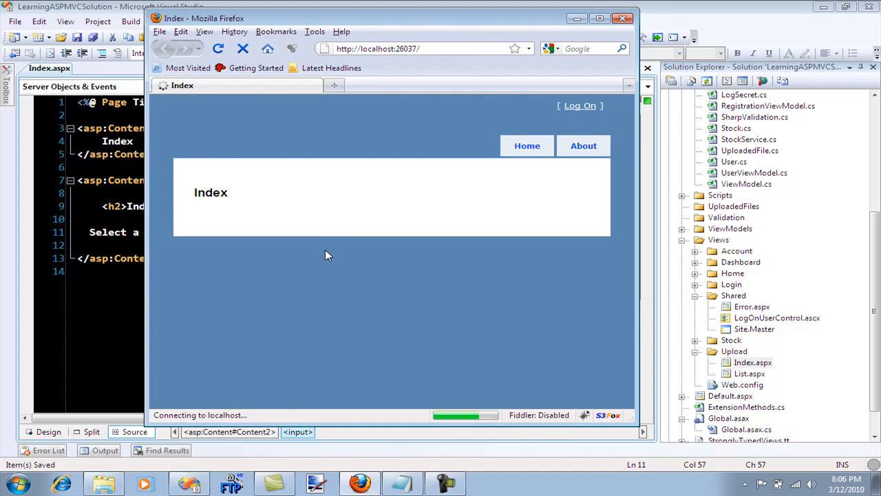
pyautogui.click(218, 49)
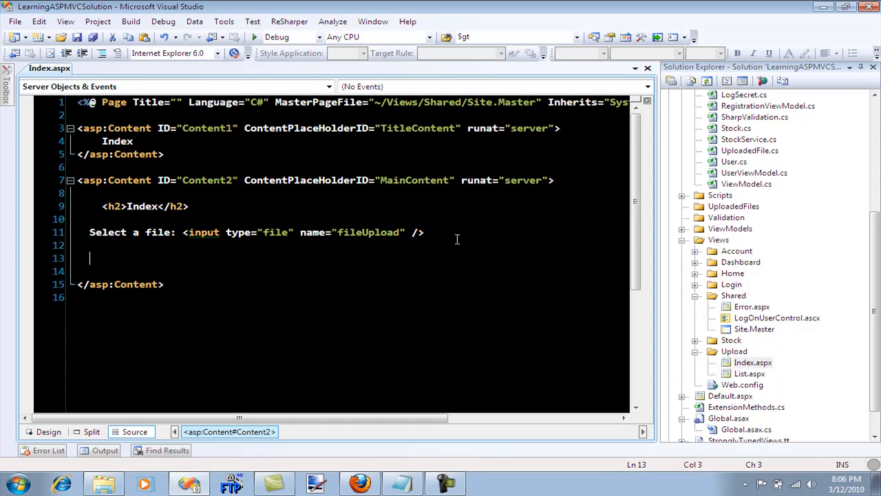
# Add <input type="submit" value="Upload" /> and start an empty server code block above the prompt.
pyautogui.write('<input type="submit')
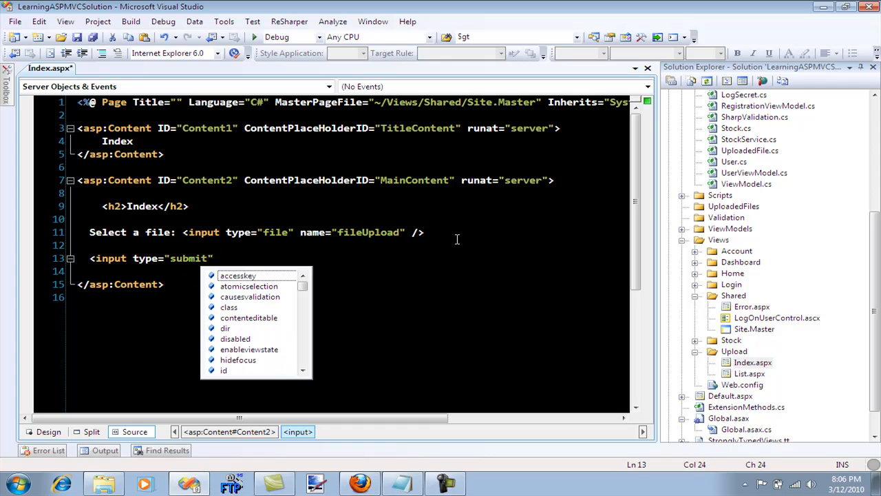
pyautogui.write('value="Upload" />')
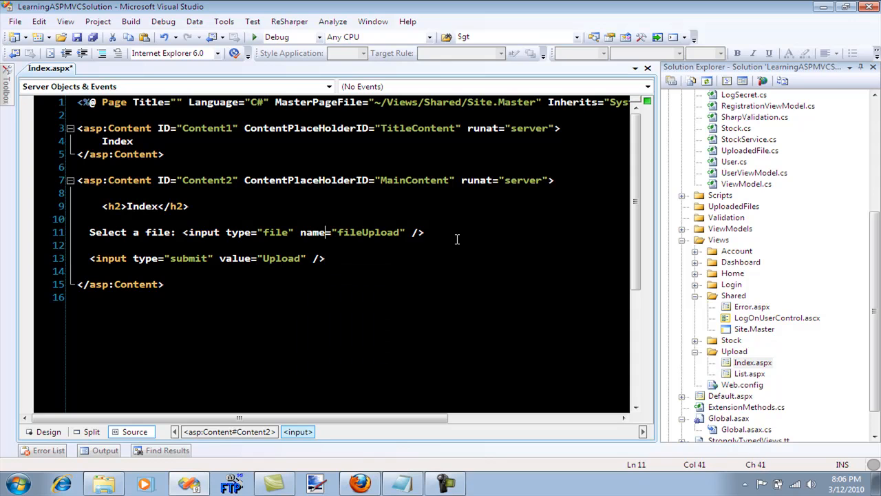
pyautogui.write('<%  %>')
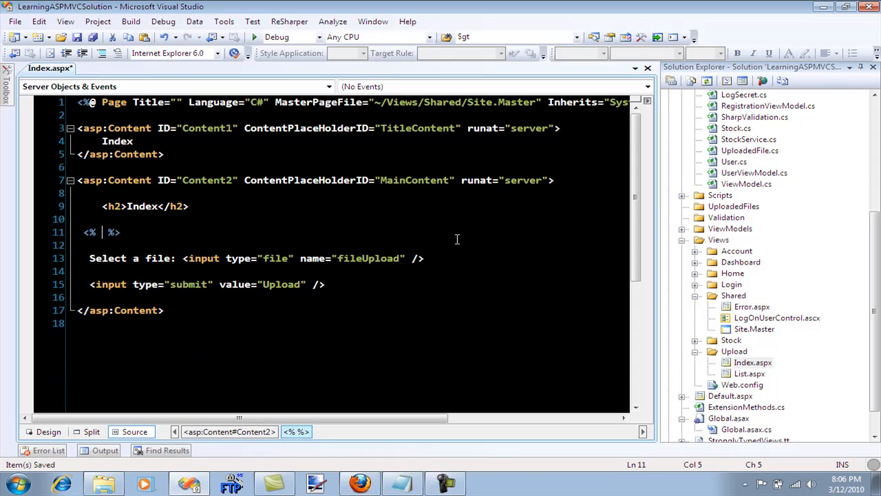
# Wrap the inputs in <% using (Html.BeginForm("Upload","Upload",FormMethod.Post, new {})) { %> ... <% } %>.
pyautogui.write('u')
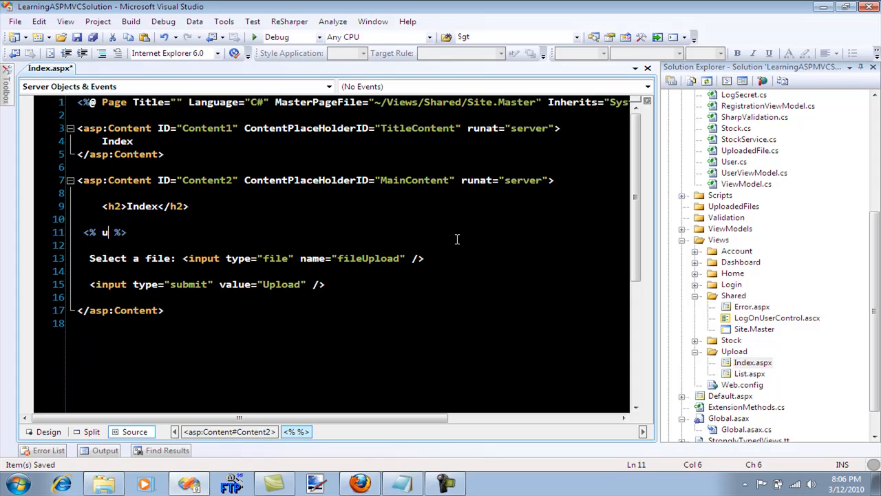
pyautogui.write('sing(H')
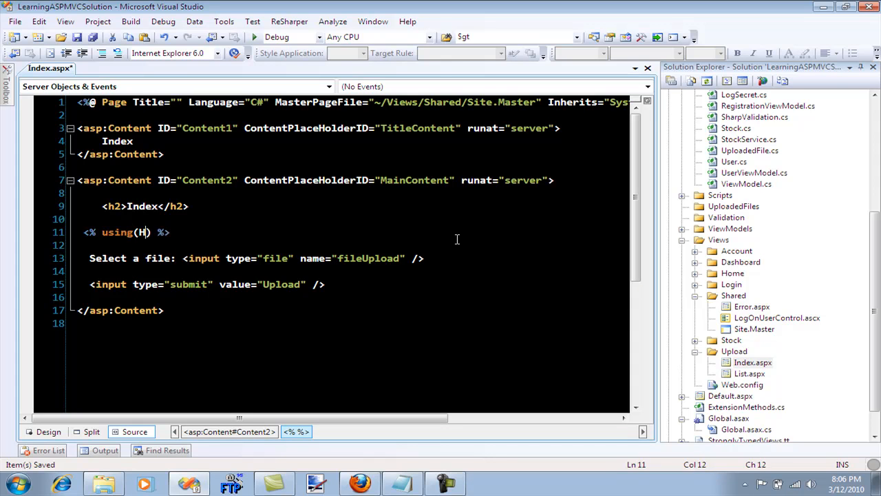
pyautogui.write('tml.BeginForm("U')
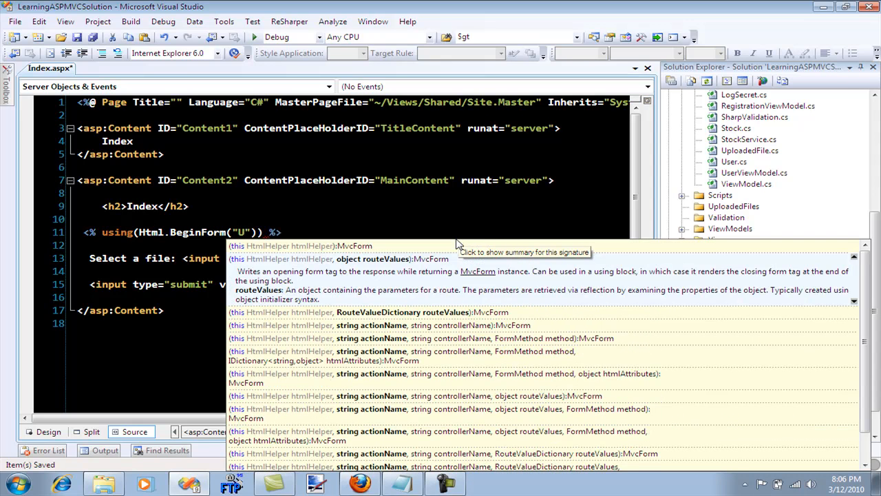
pyautogui.write('pload","')
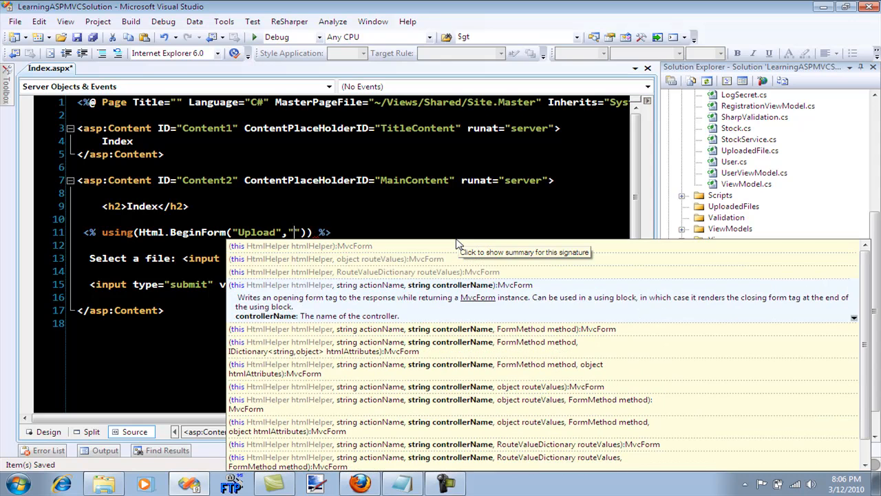
pyautogui.write('Upload')
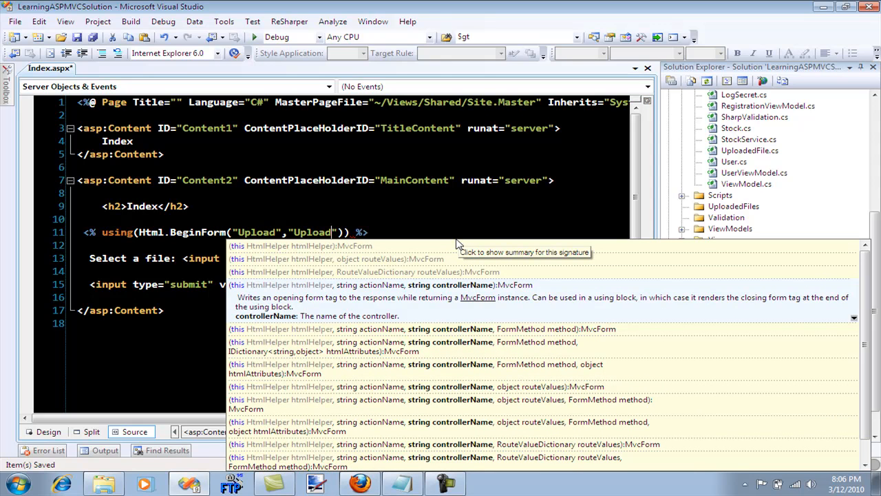
pyautogui.write(',')
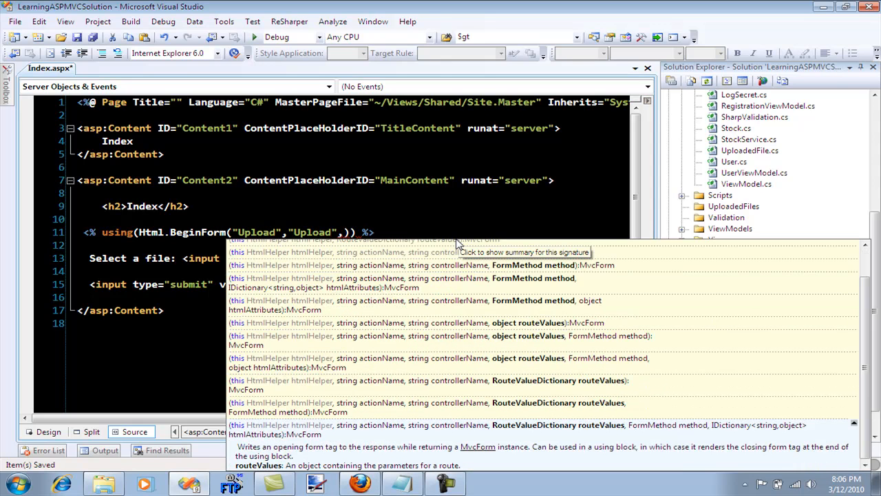
pyautogui.write('FormMethod.Post')
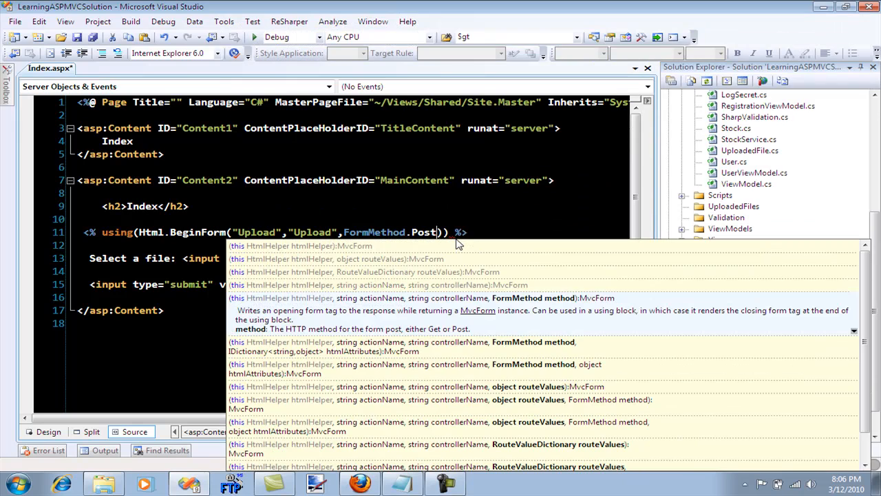
pyautogui.write(', new')
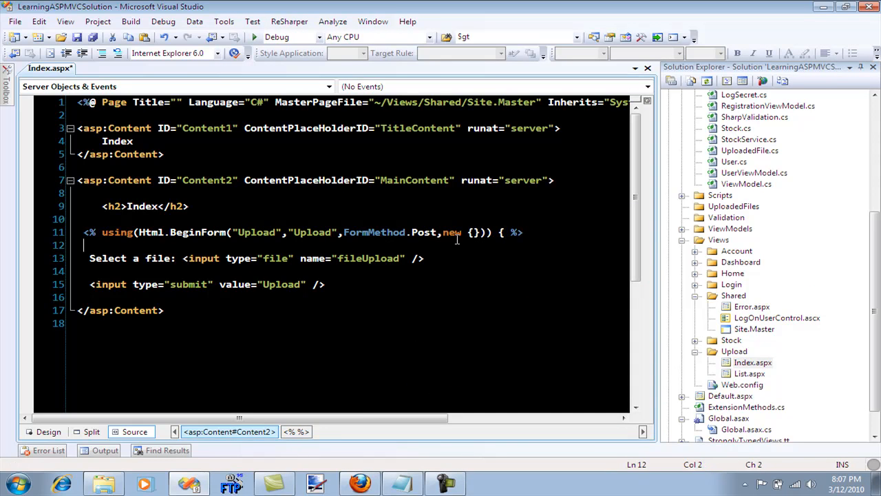
pyautogui.write('<%  %>')
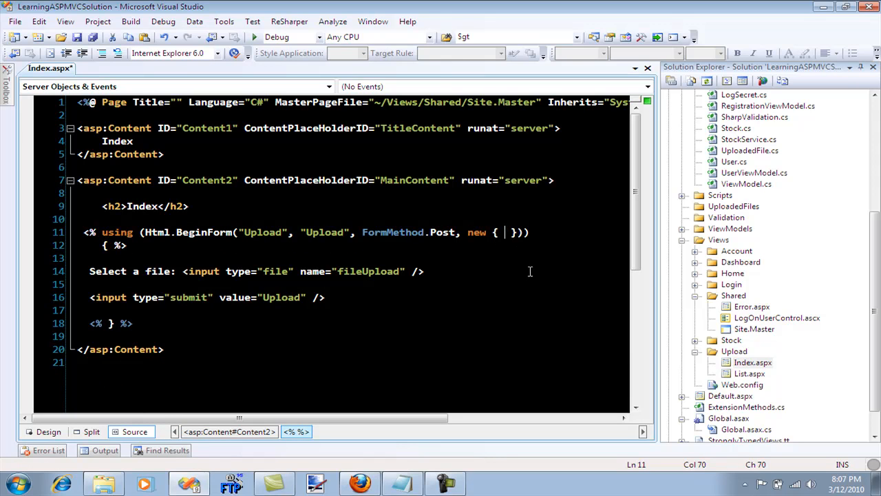
# Pass enctype="multipart/form-data" in the BeginForm htmlAttributes and save Index.aspx.
pyautogui.write('enctype="')
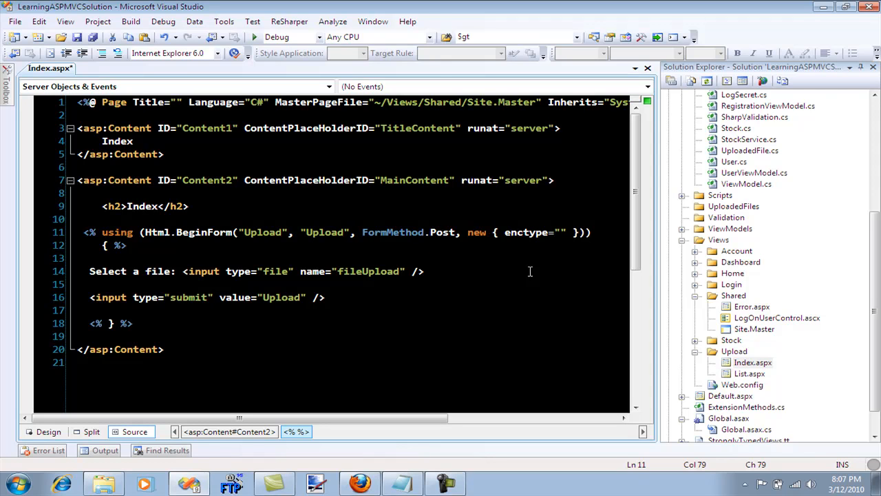
pyautogui.click(562, 232)
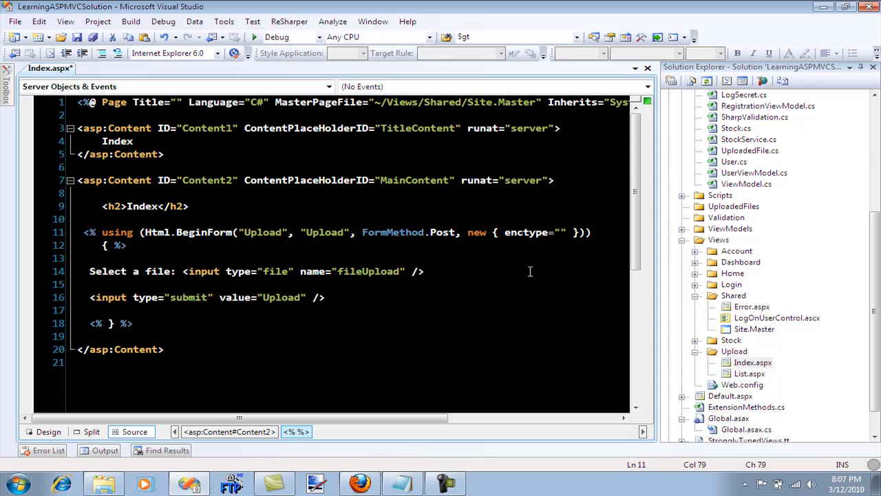
pyautogui.write('multi')
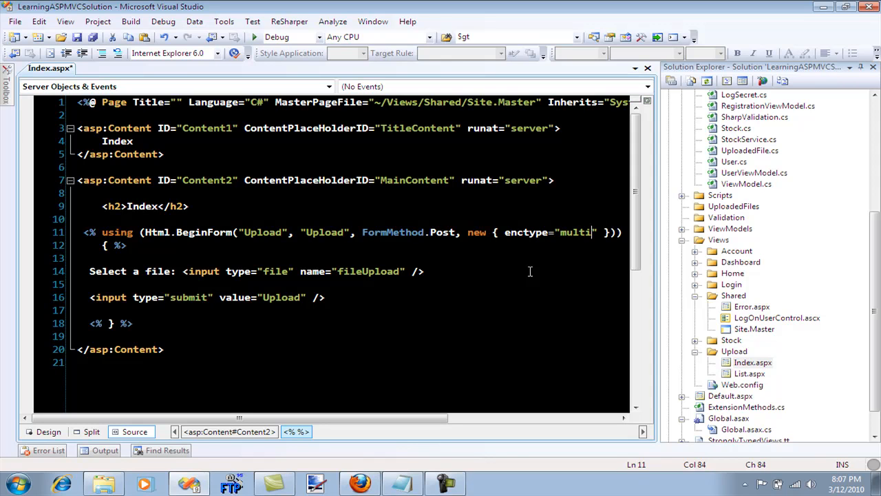
pyautogui.write('part/formd')
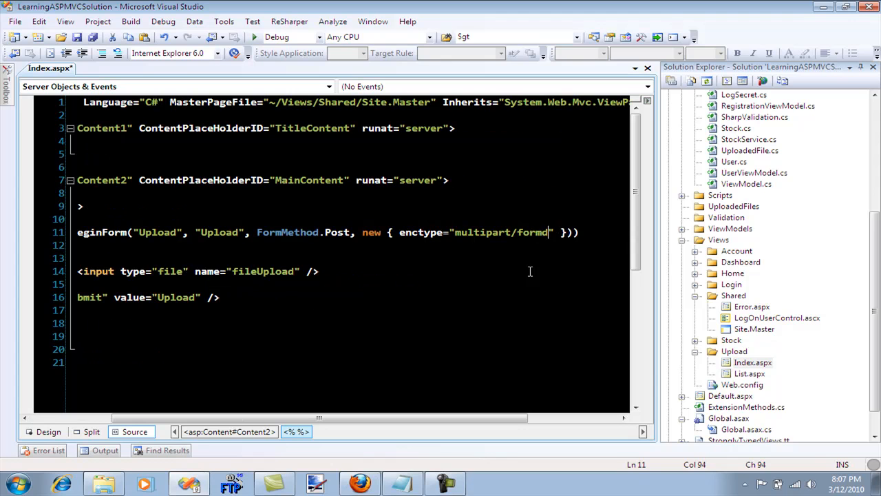
pyautogui.write('-data')
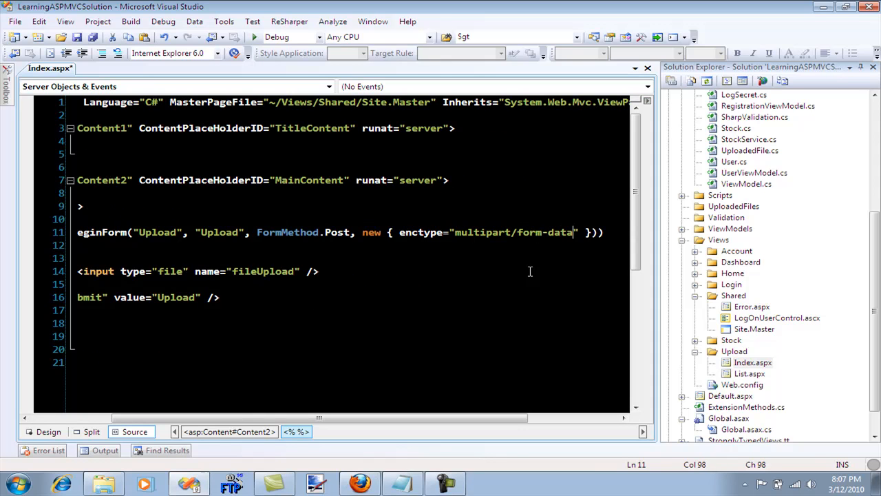
pyautogui.press('ctrl+s')
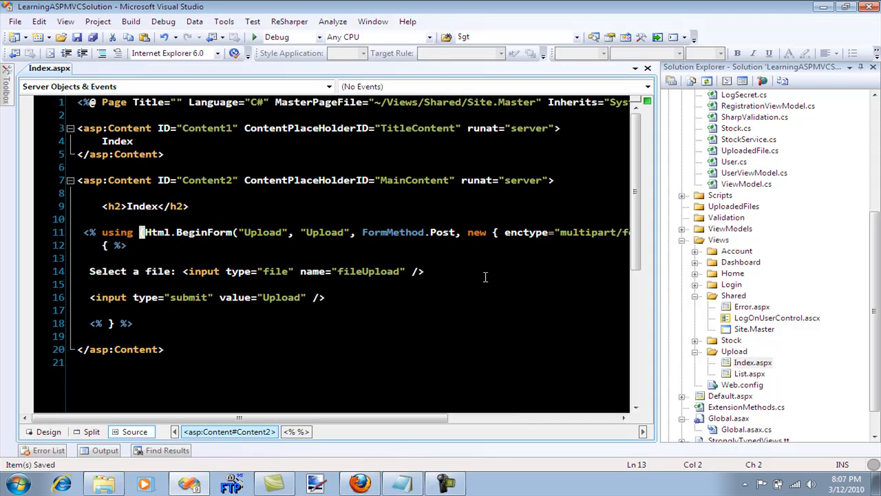
pyautogui.moveTo(448, 270)
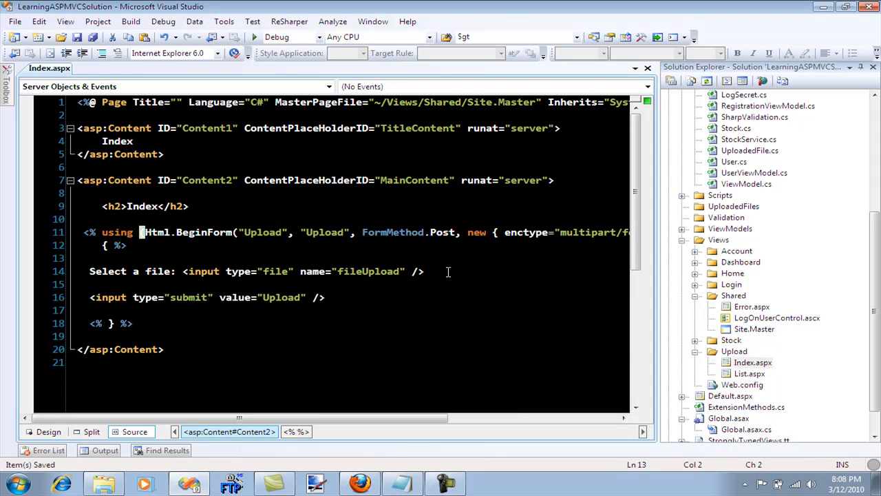
# Build the solution successfully.
pyautogui.click(424, 269)
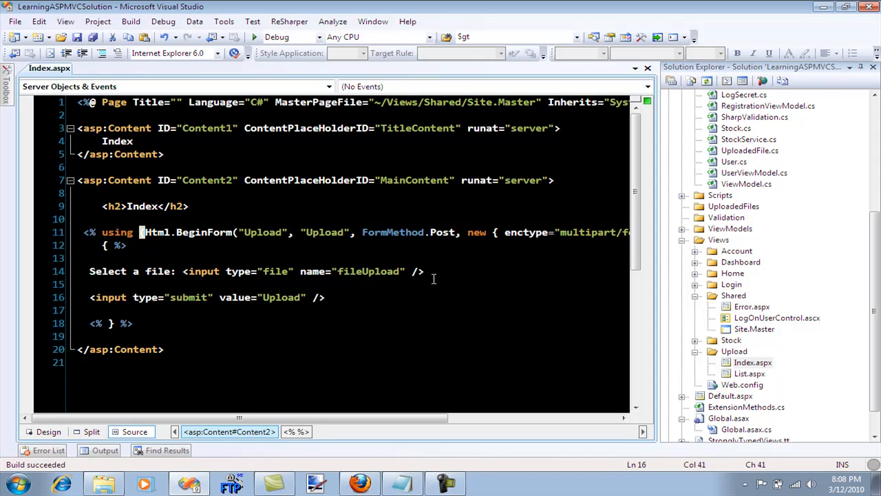
pyautogui.moveTo(269, 232)
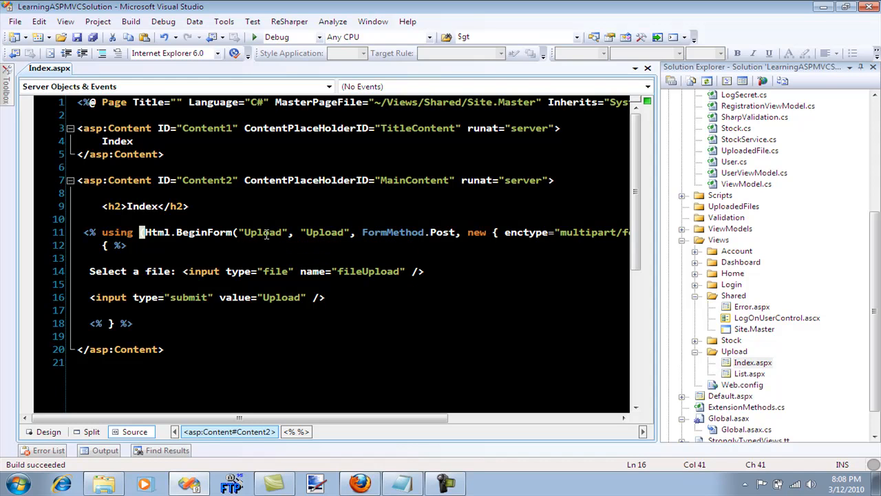
pyautogui.scroll(3)
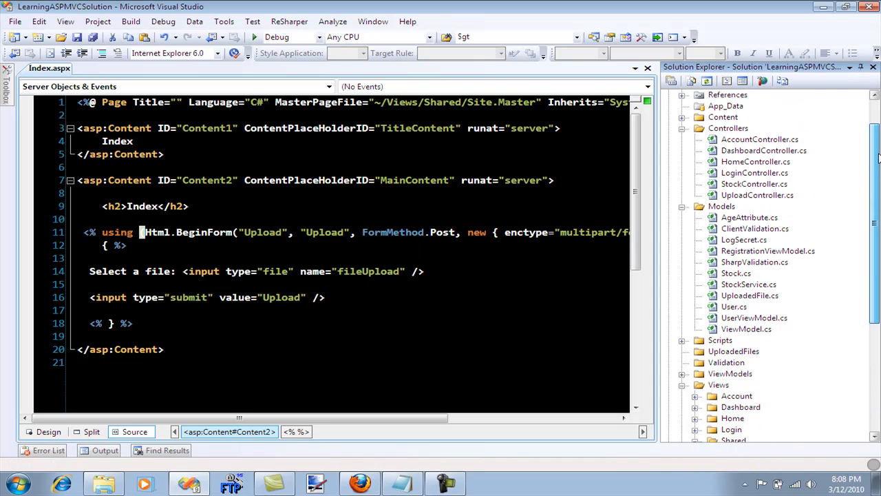
# In UploadController, loop foreach over Request.Files casting each entry to HttpPostedFileBase postedFile.
pyautogui.click(757, 196)
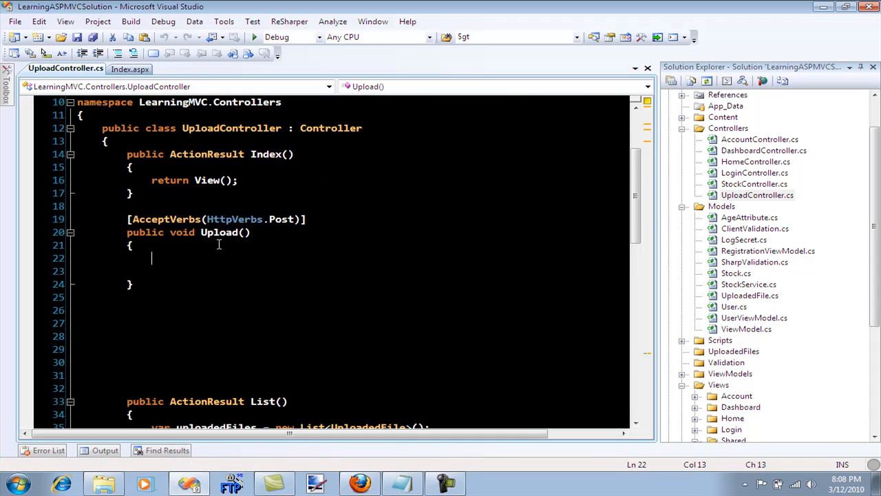
pyautogui.moveTo(212, 262)
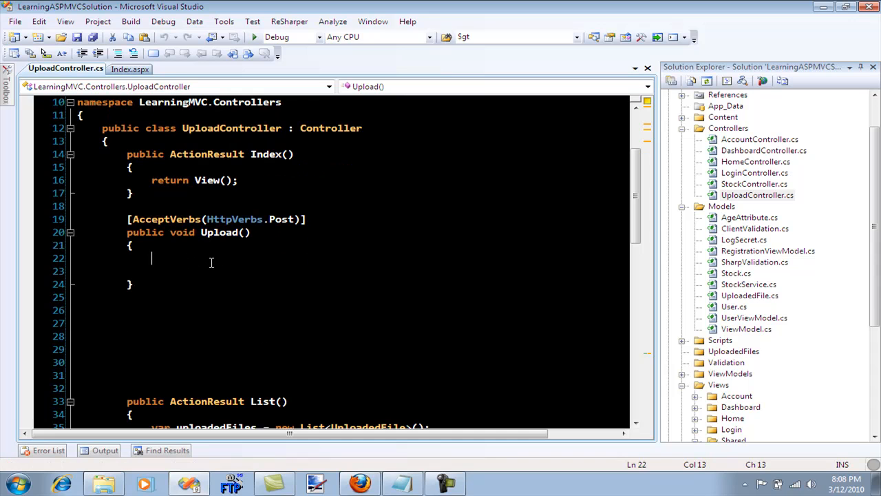
pyautogui.write('fo')
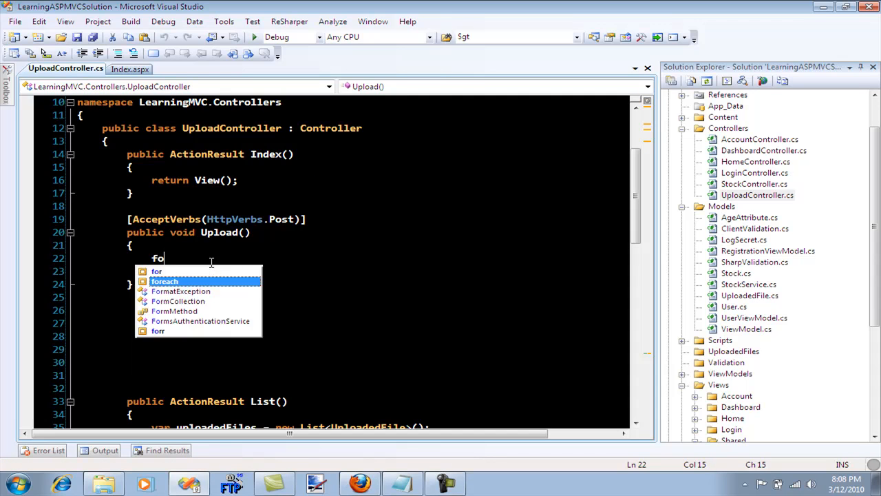
pyautogui.write('ra')
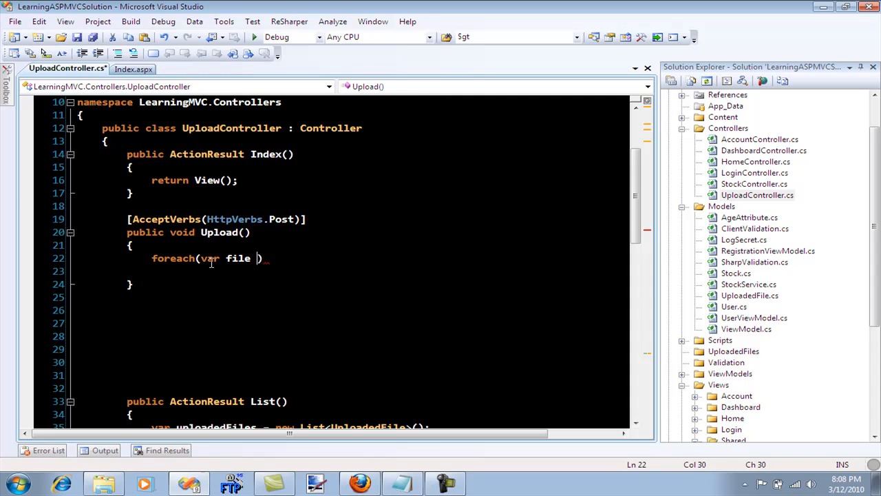
pyautogui.write('in Request.f')
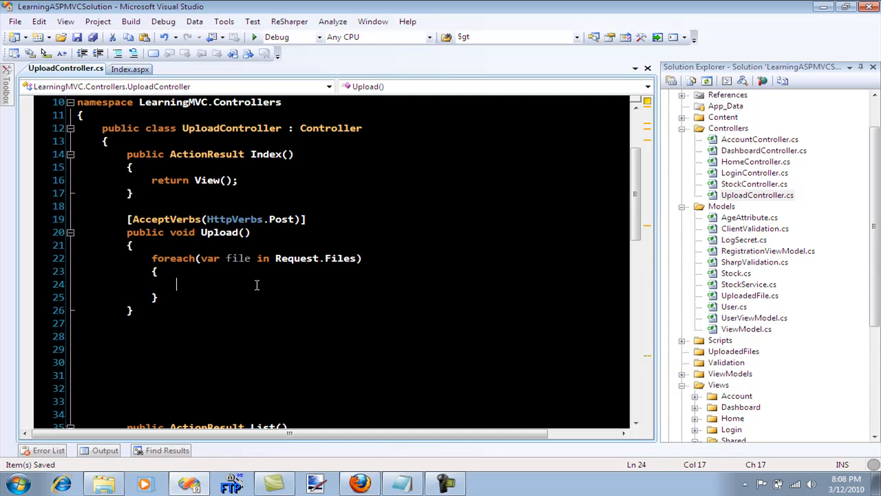
pyautogui.write('file.')
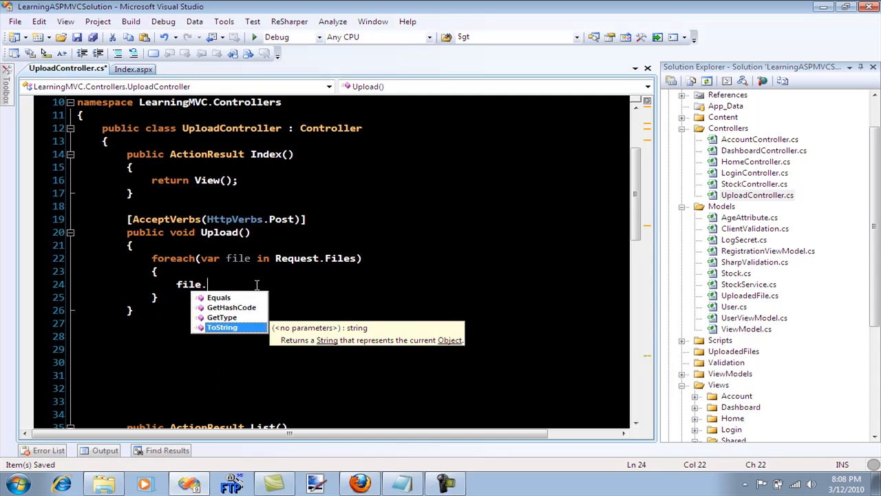
pyautogui.write('var poste')
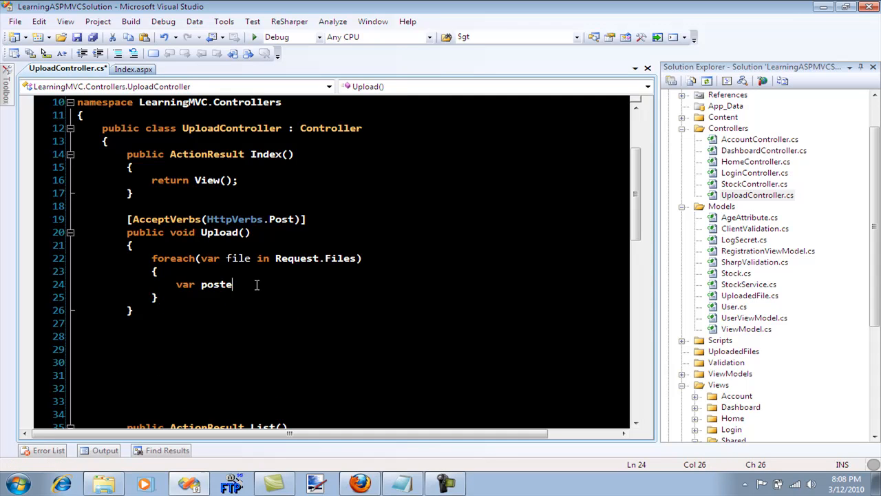
pyautogui.write('dFile =')
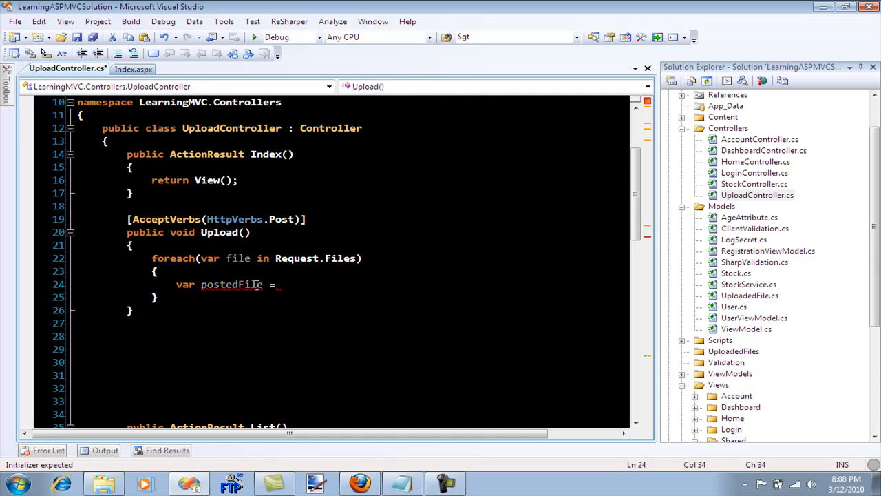
pyautogui.write('file')
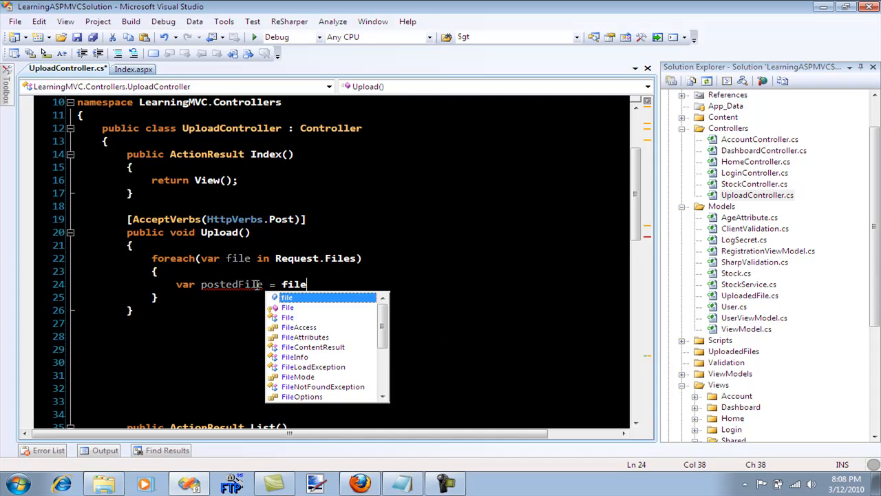
pyautogui.write('as Post')
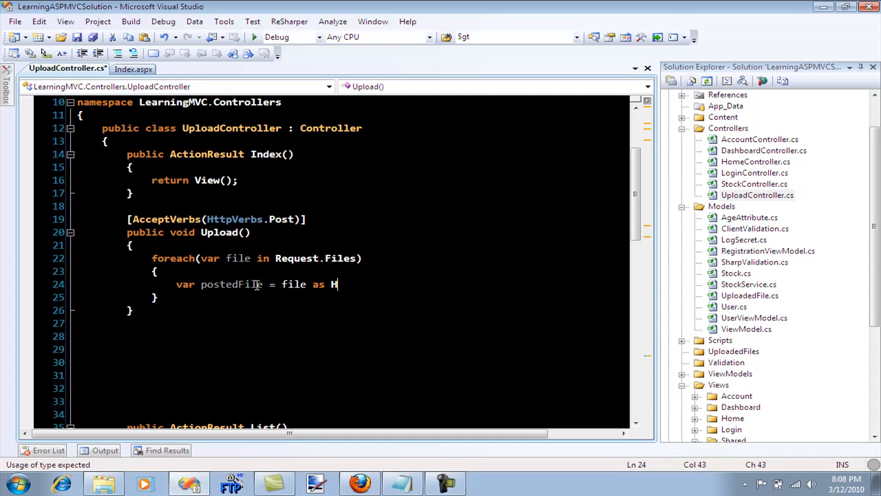
pyautogui.write('ttpPostedFile;')
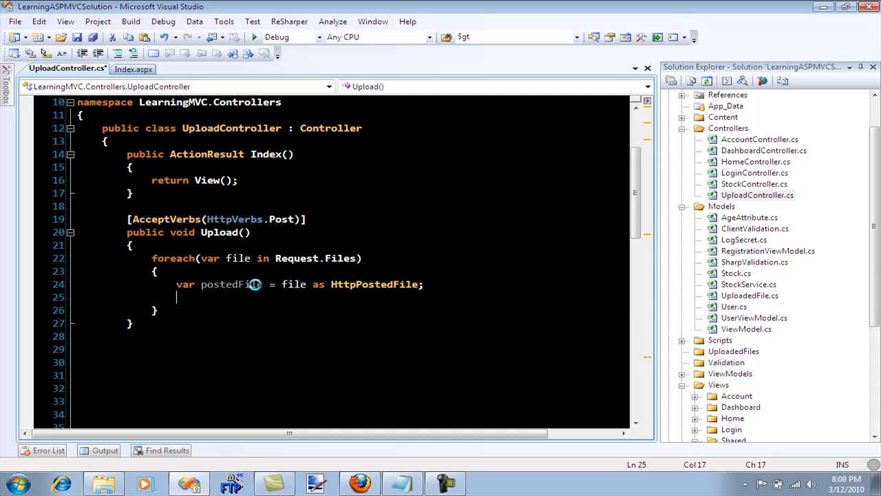
# Call postedFile.SaveAs with Server.MapPath("~/UploadedFiles/") plus Path.GetFileName of the posted file name.
pyautogui.write('postedFile.sa')
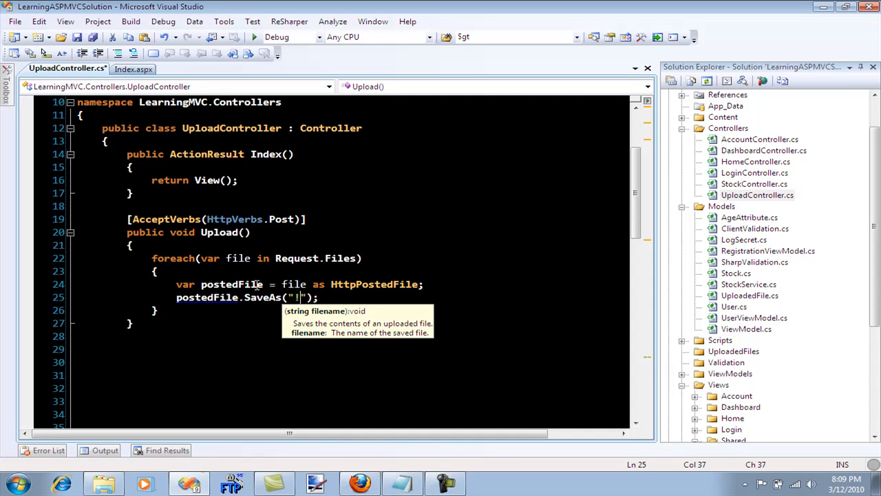
pyautogui.write('Server')
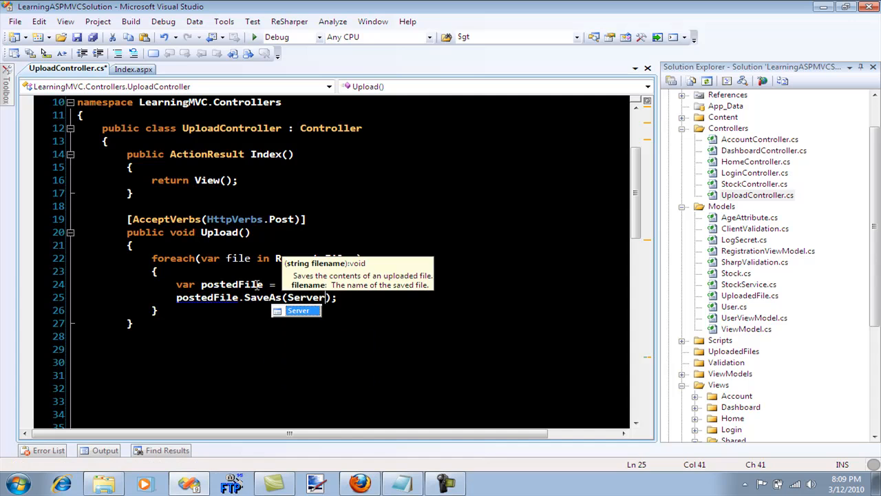
pyautogui.write('.MapPath()')
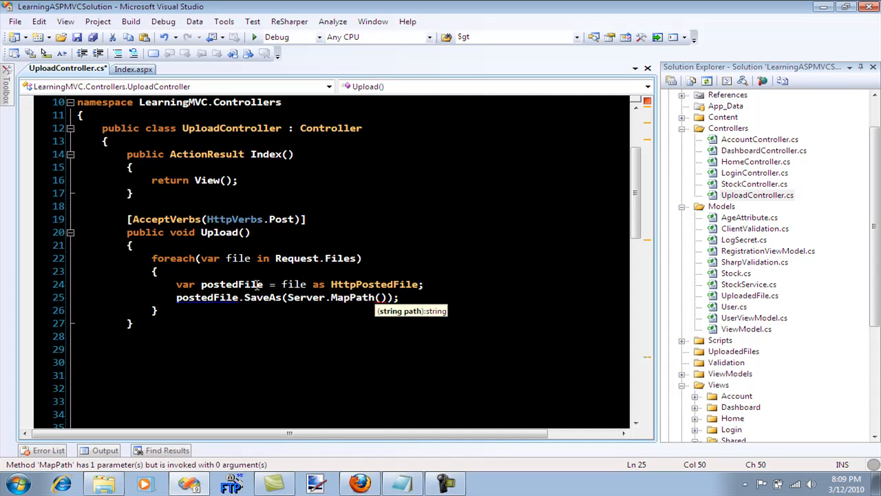
pyautogui.write('~/"')
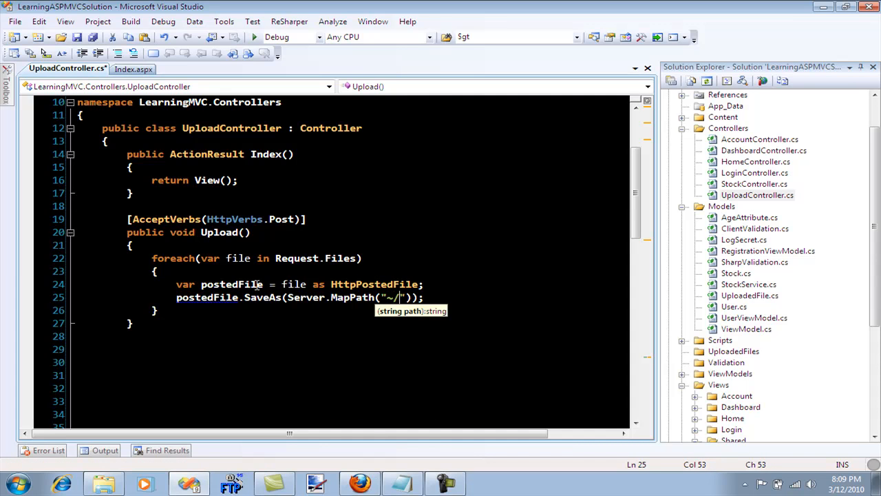
pyautogui.moveTo(451, 283)
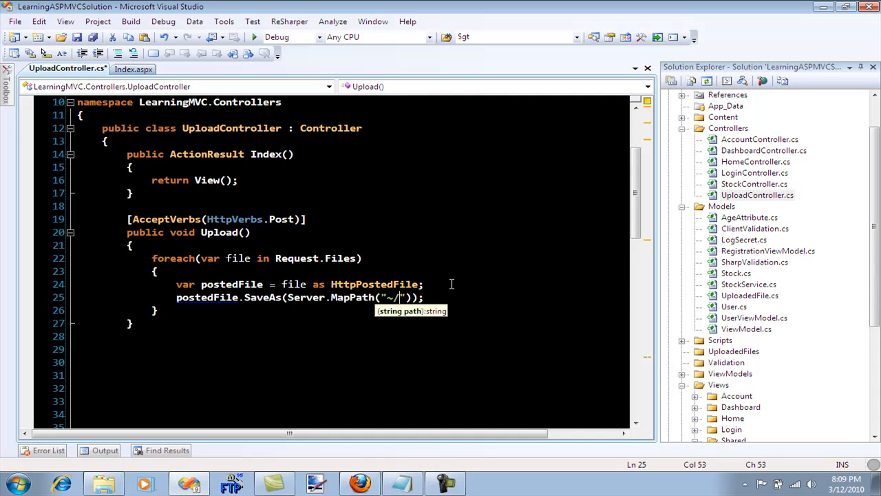
pyautogui.write('Uploade')
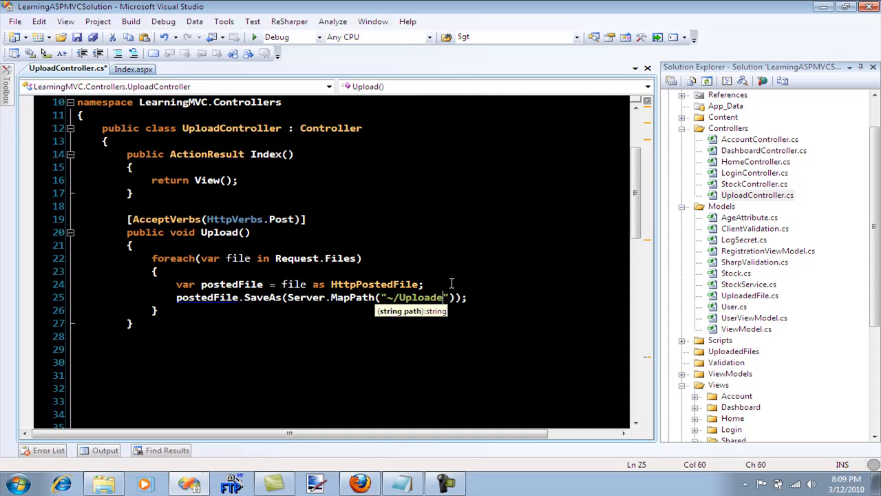
pyautogui.write('dFiles/')
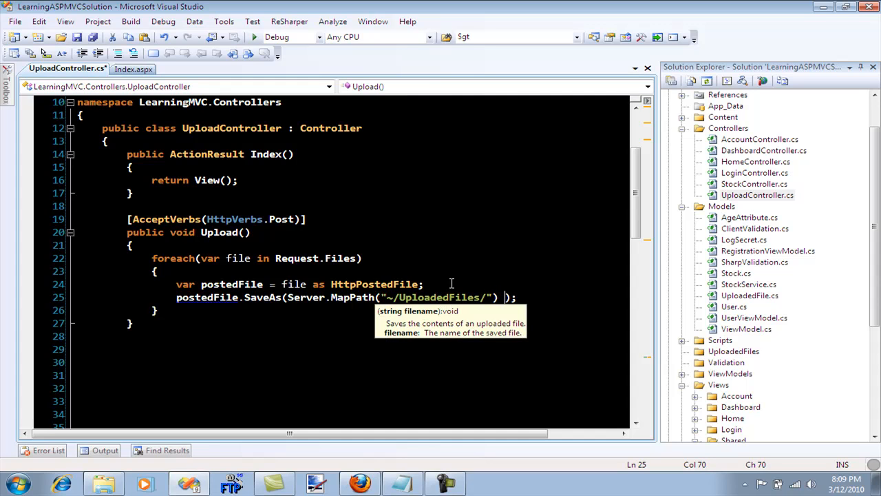
pyautogui.write('+ Path')
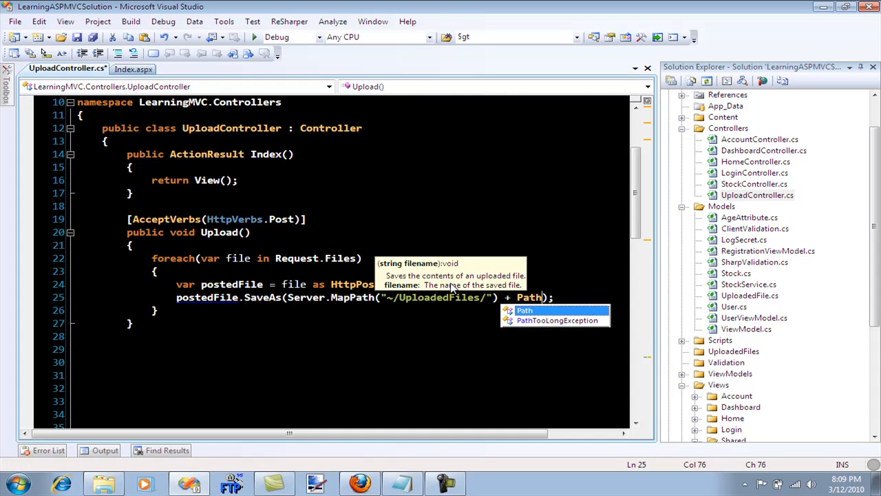
pyautogui.write('.GetFileName()')
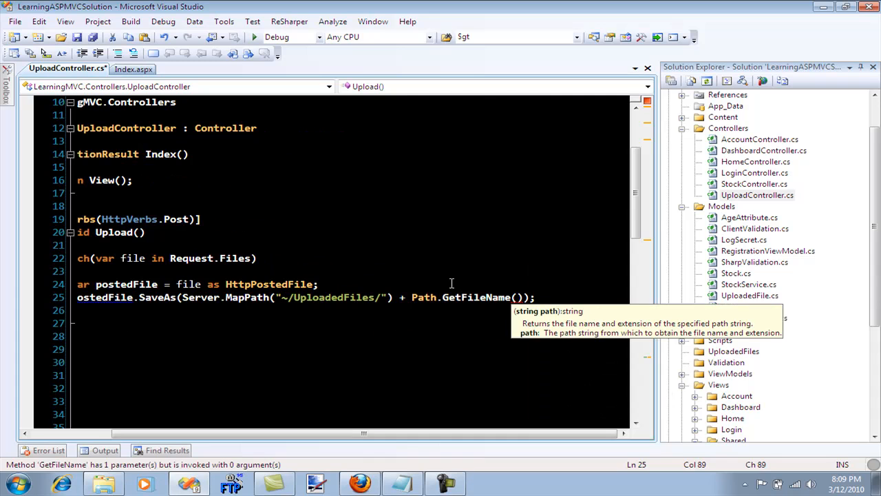
pyautogui.write('file')
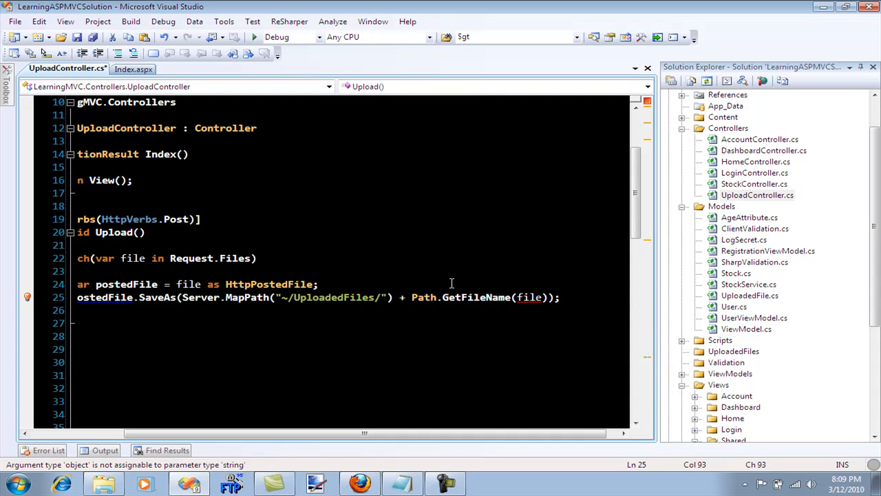
pyautogui.write('pos')
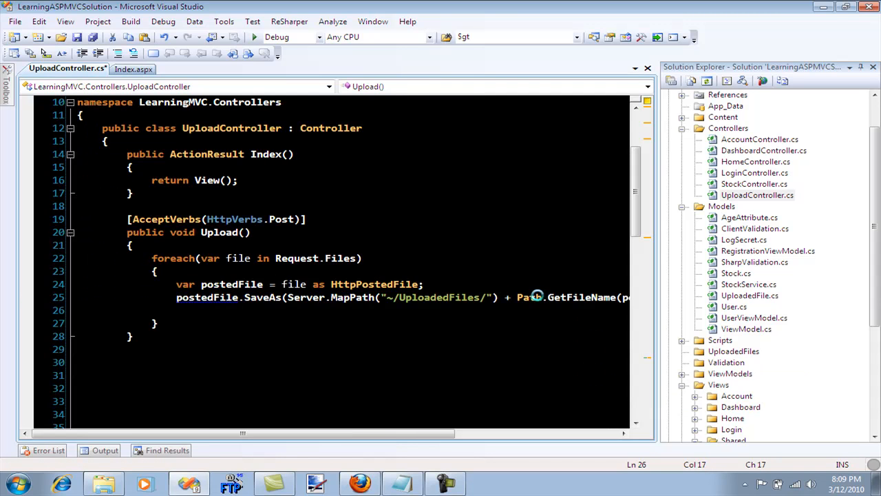
pyautogui.hscroll(3)
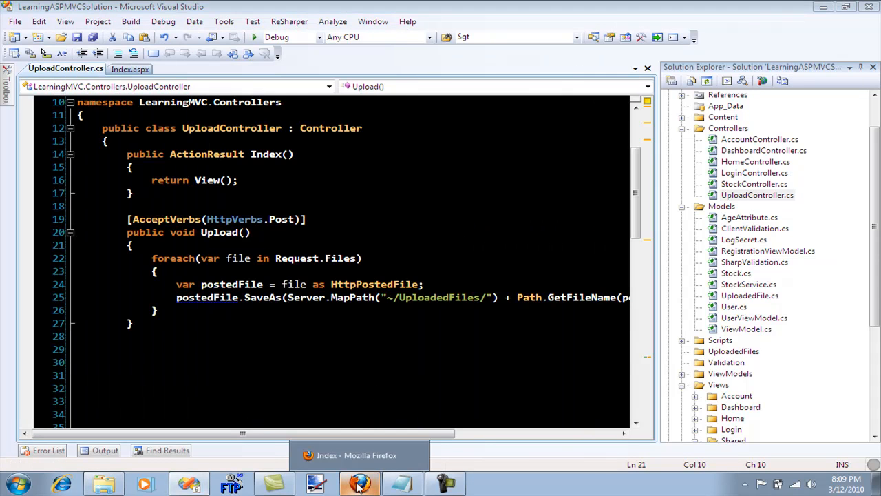
# In Firefox browse for a file and submit Upload, hitting a NullReferenceException at the postedFile line.
pyautogui.click(388, 277)
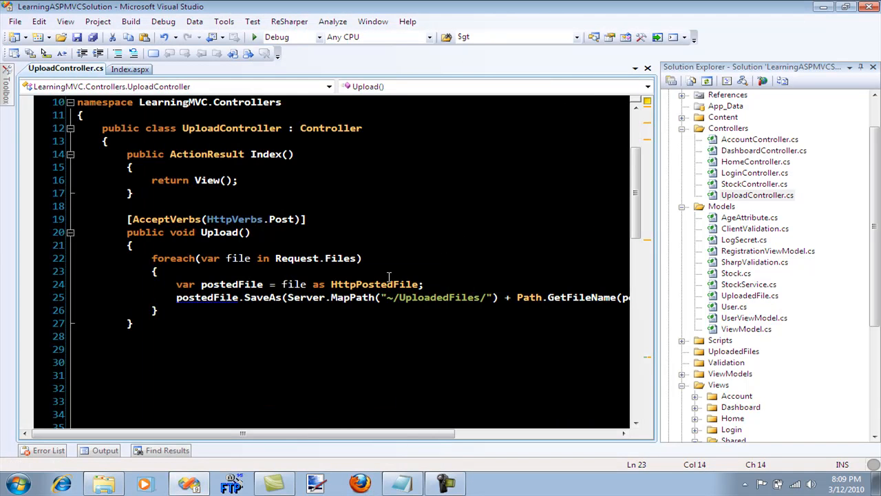
pyautogui.click(358, 482)
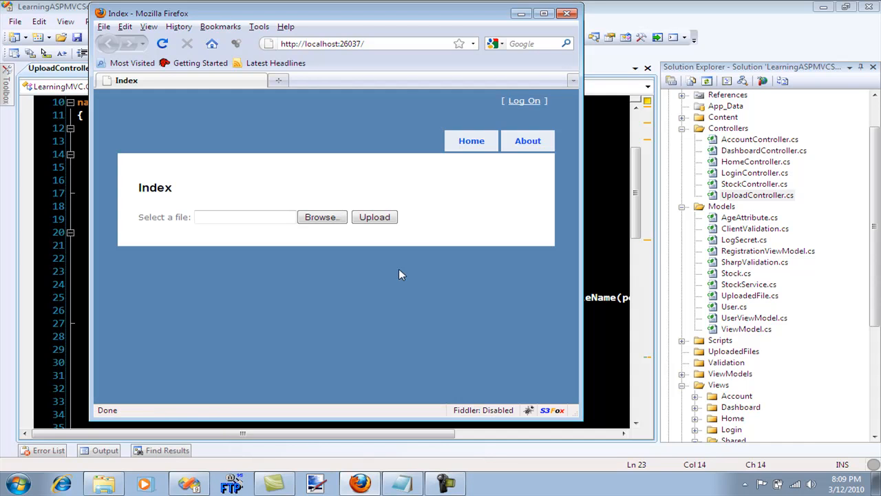
pyautogui.click(322, 217)
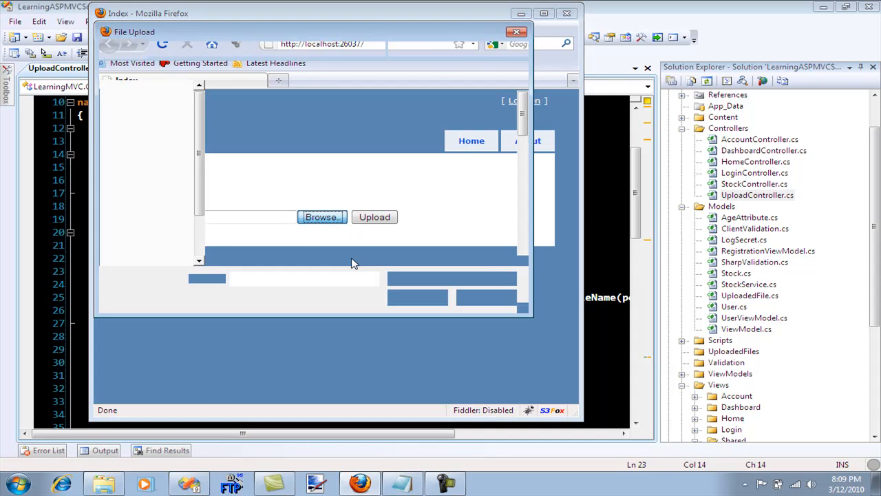
pyautogui.click(322, 217)
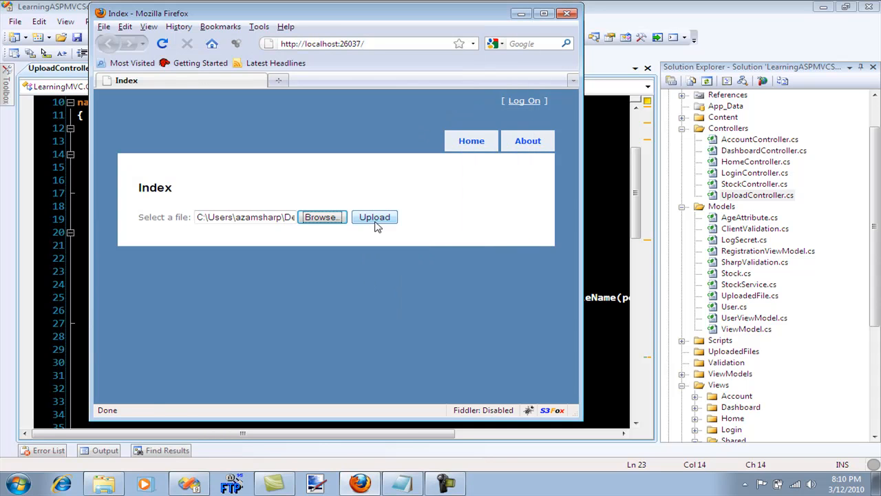
pyautogui.click(375, 218)
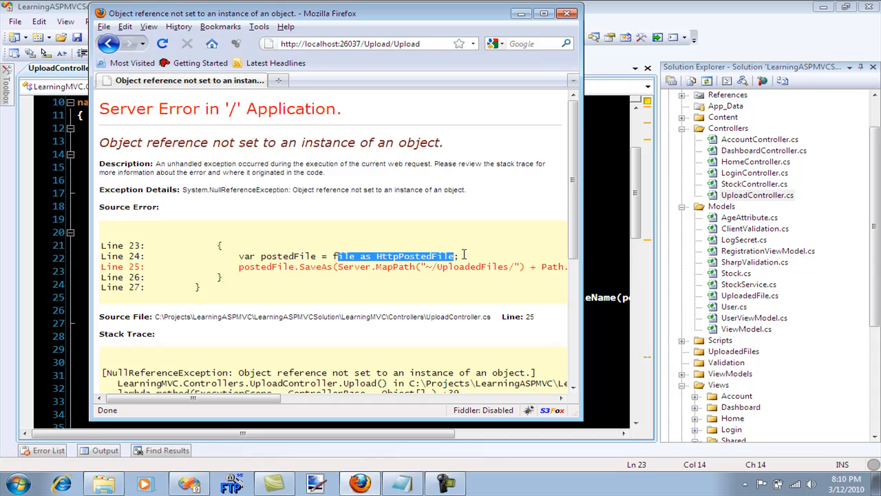
pyautogui.moveTo(460, 264)
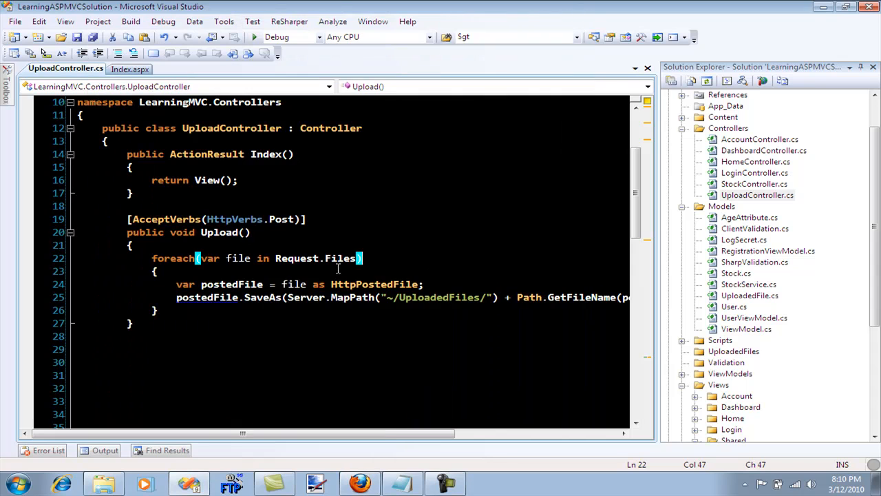
pyautogui.moveTo(344, 259)
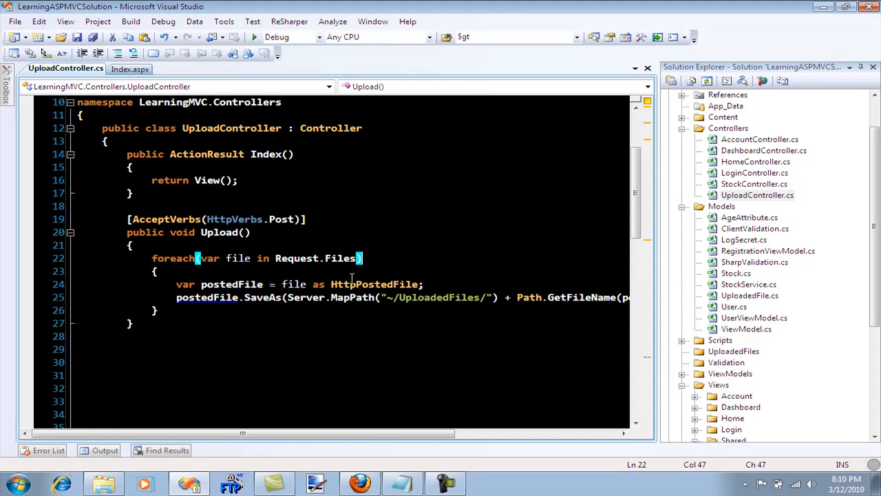
pyautogui.moveTo(291, 283)
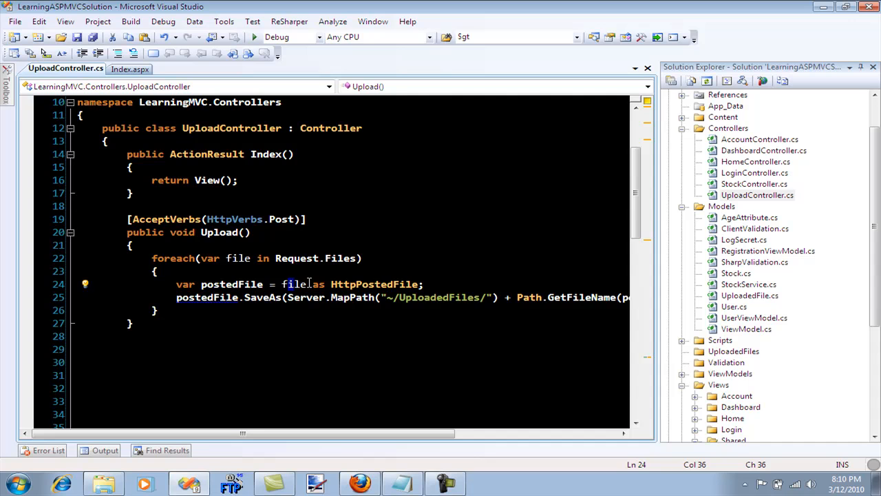
pyautogui.moveTo(374, 284)
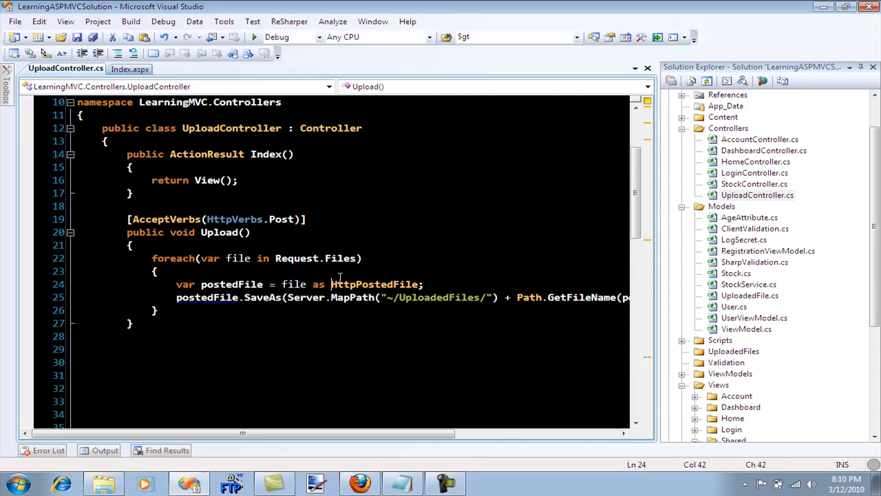
pyautogui.moveTo(242, 267)
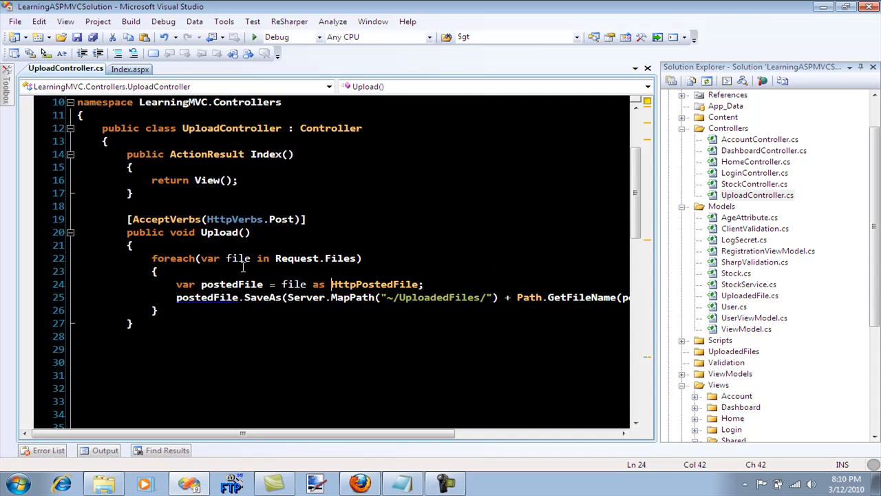
pyautogui.moveTo(308, 297)
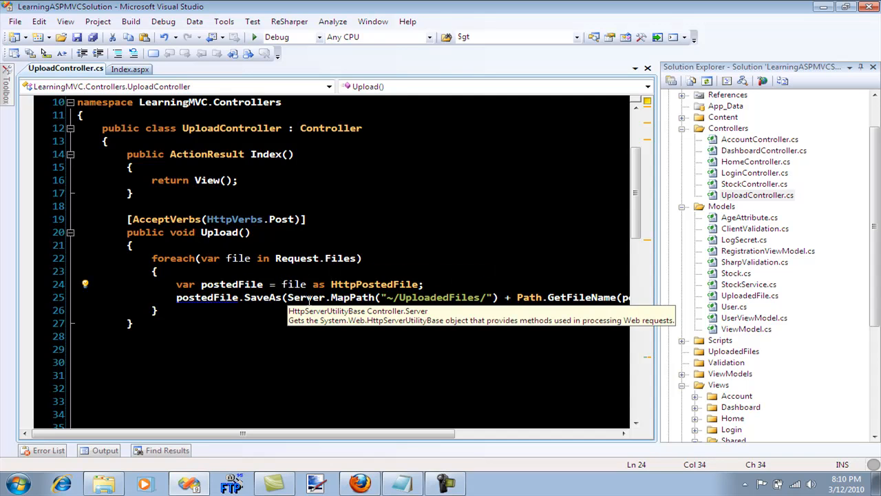
# Fetch each file as postedFile = Request.Files[file] in a string-keyed loop and return to the browser.
pyautogui.write('Request.[')
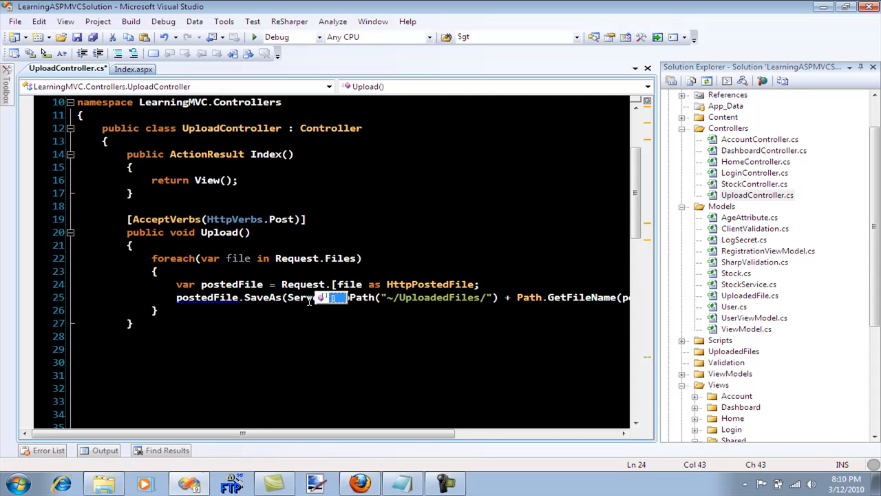
pyautogui.write('Files')
pyautogui.click(257, 257)
pyautogui.write('string')
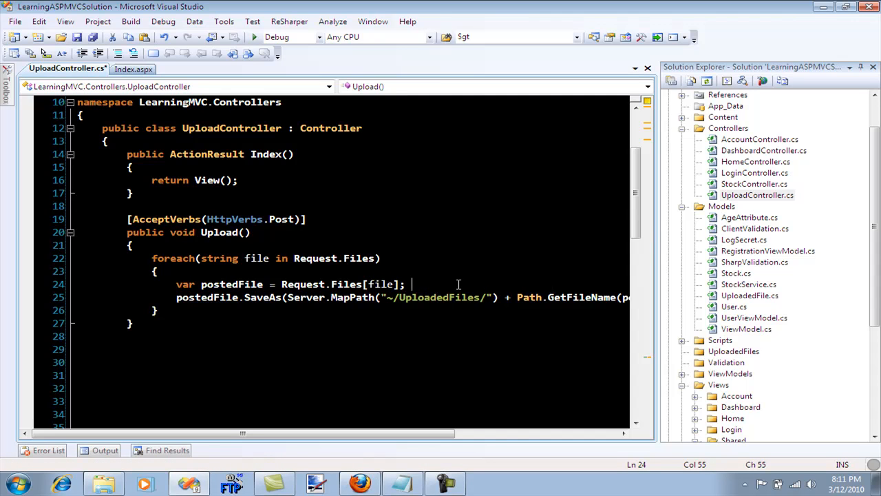
pyautogui.moveTo(412, 284)
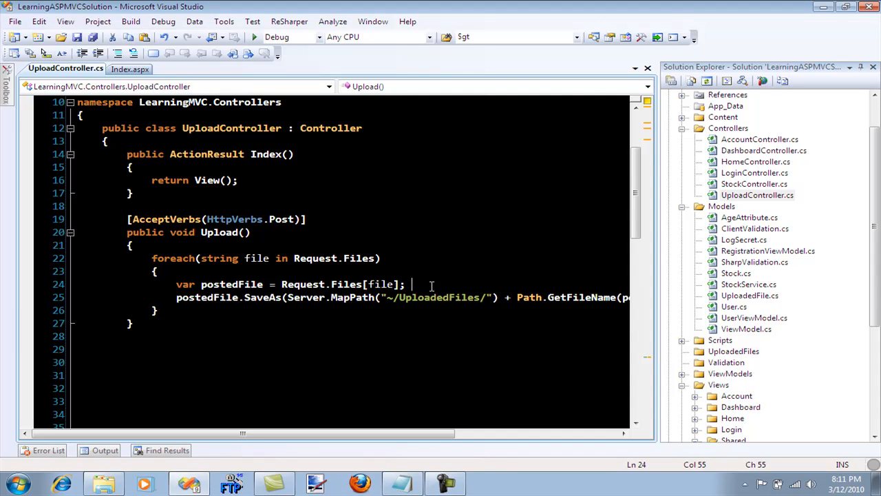
pyautogui.click(360, 481)
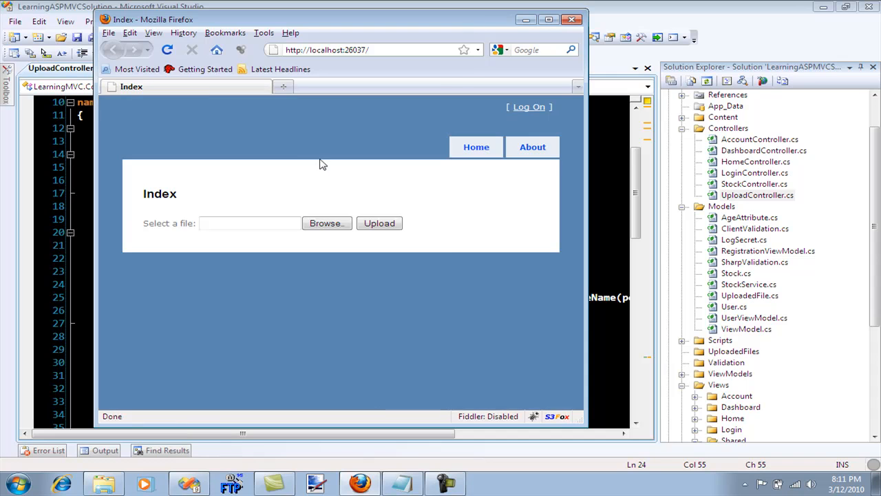
# Upload a small picture and confirm tn_lola appears in the UploadedFiles folder in Explorer.
pyautogui.click(326, 223)
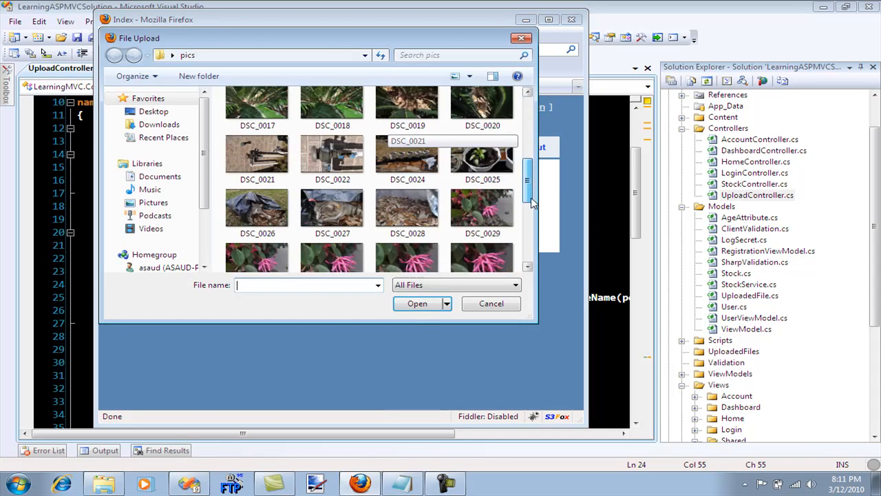
pyautogui.click(417, 305)
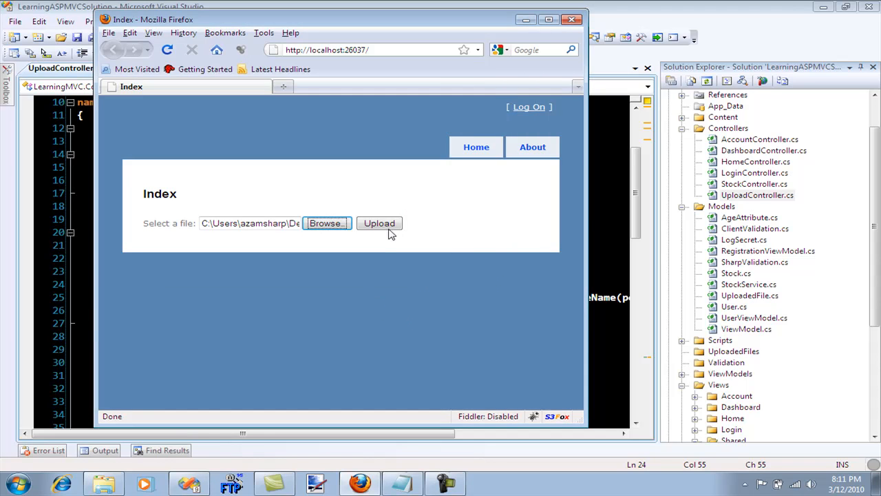
pyautogui.click(379, 223)
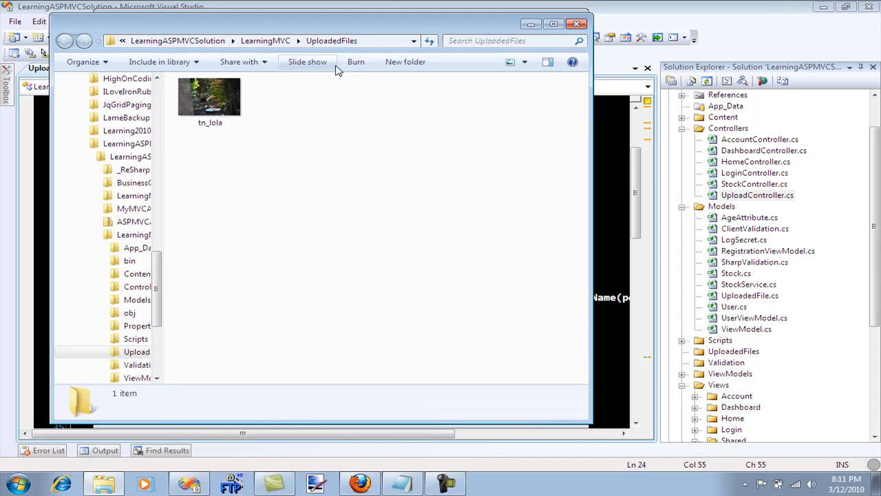
pyautogui.click(209, 96)
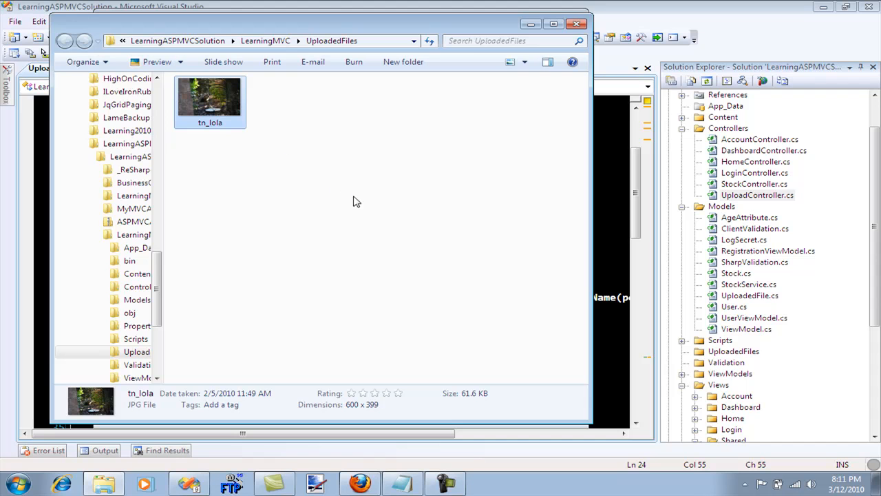
pyautogui.moveTo(603, 237)
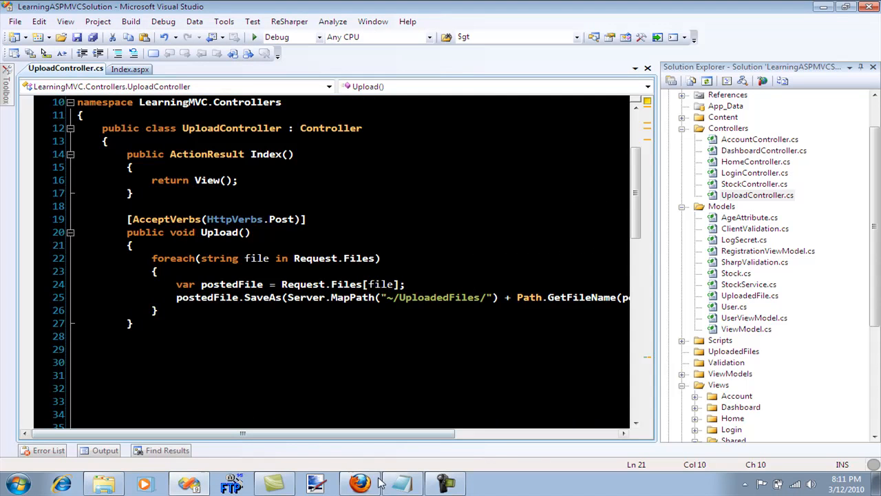
pyautogui.click(385, 308)
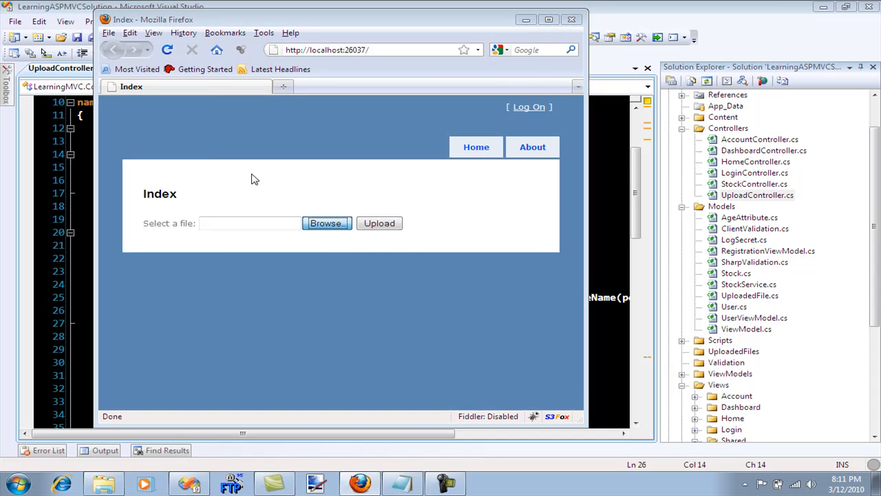
# Browse to the large DSC_0009 photo and submit it, getting 'The connection was reset'.
pyautogui.click(326, 223)
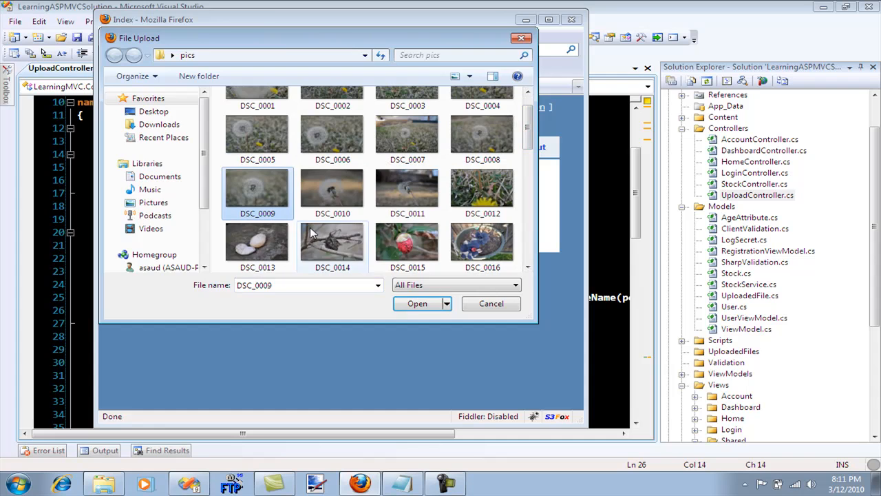
pyautogui.click(417, 305)
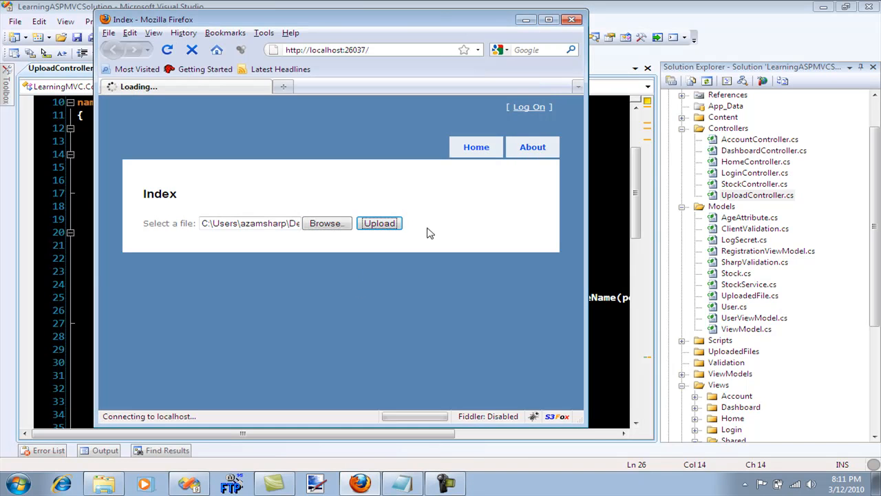
pyautogui.click(380, 223)
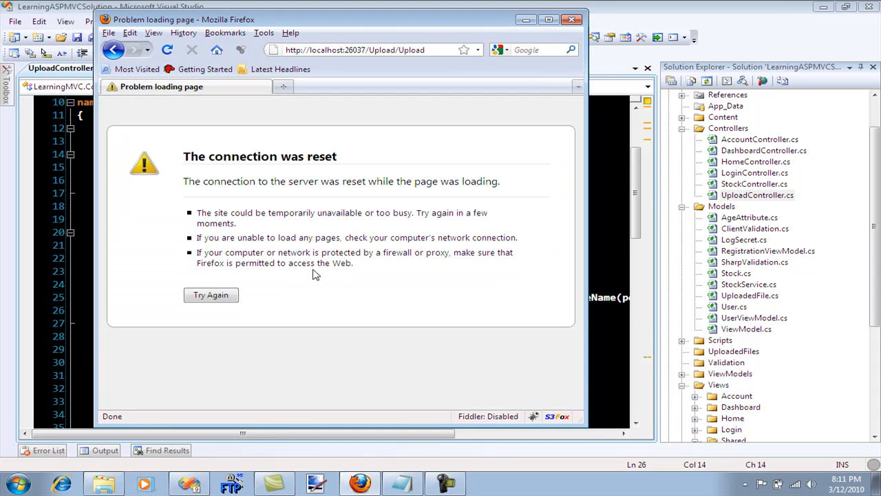
pyautogui.moveTo(383, 319)
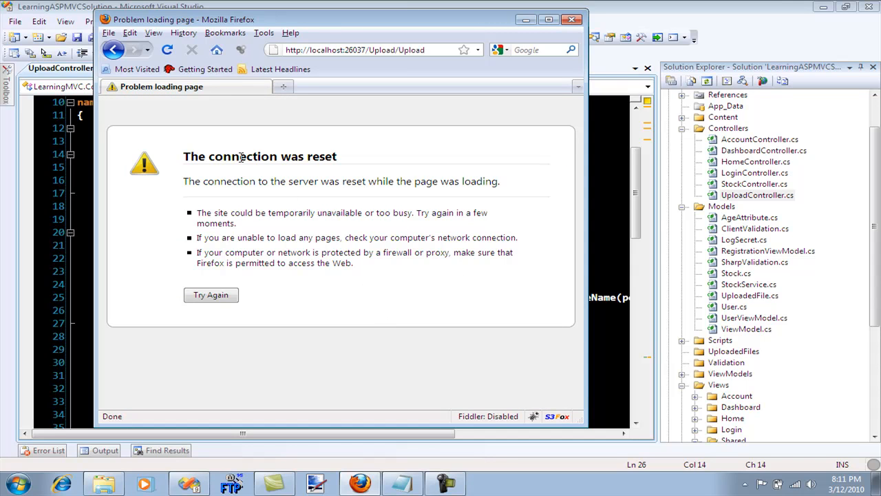
pyautogui.moveTo(404, 248)
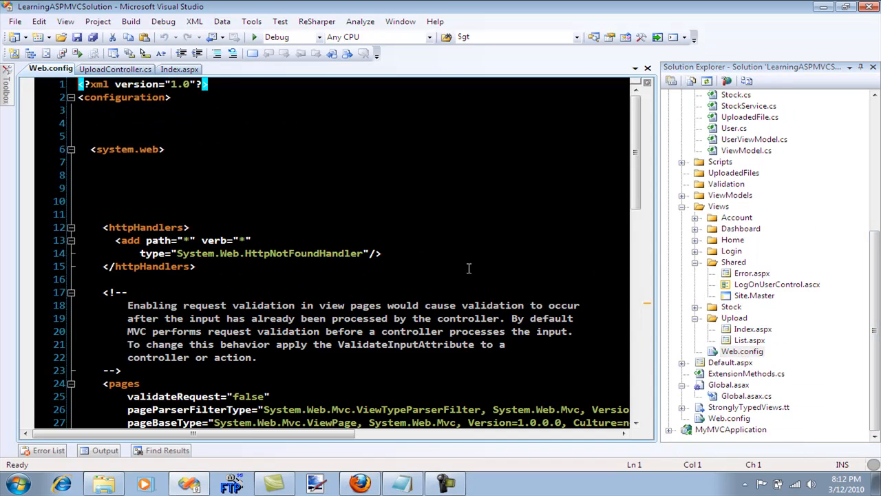
# Open the application's root Web.config from Solution Explorer.
pyautogui.scroll(-3)
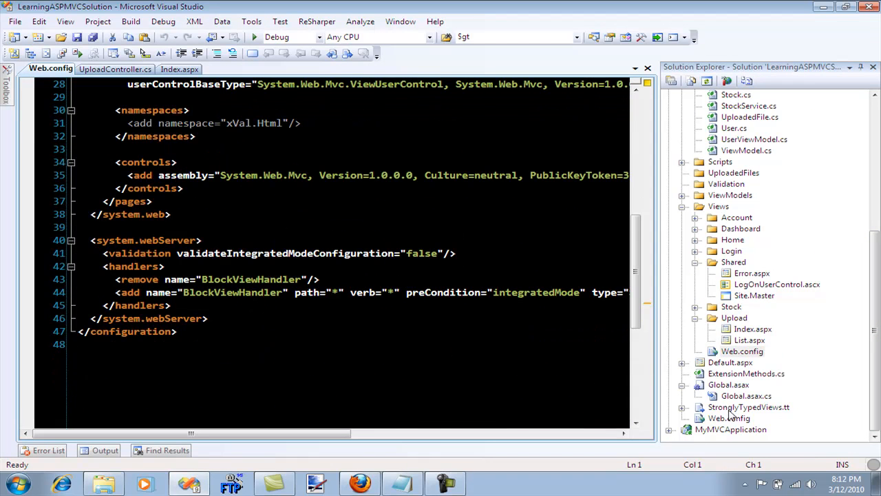
pyautogui.doubleClick(742, 418)
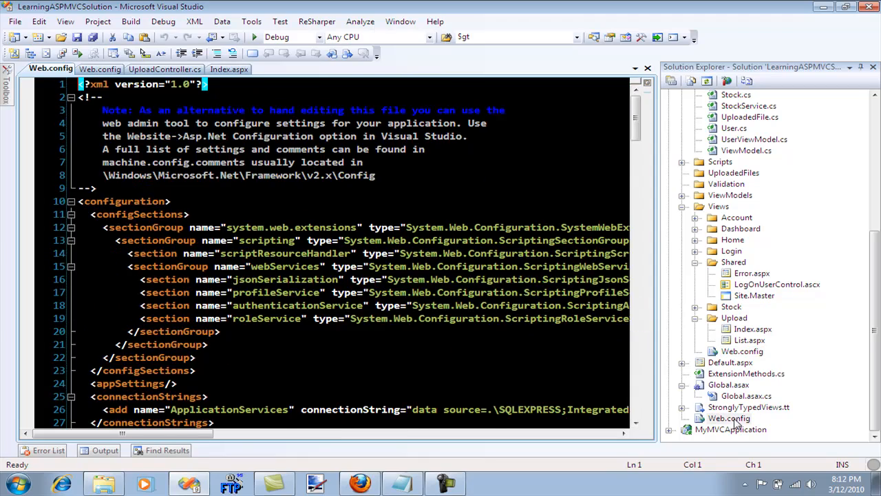
# Locate the httpRuntime element and select its maxRequestLength value of 4096.
pyautogui.scroll(-3)
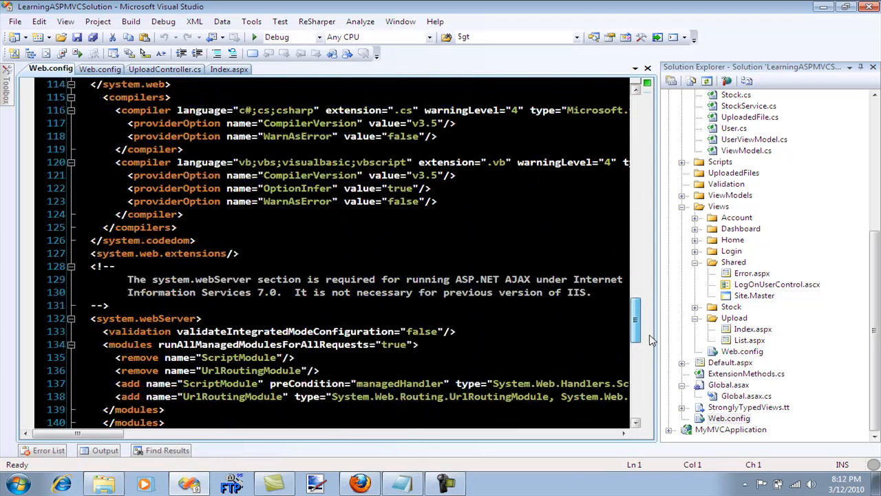
pyautogui.scroll(3)
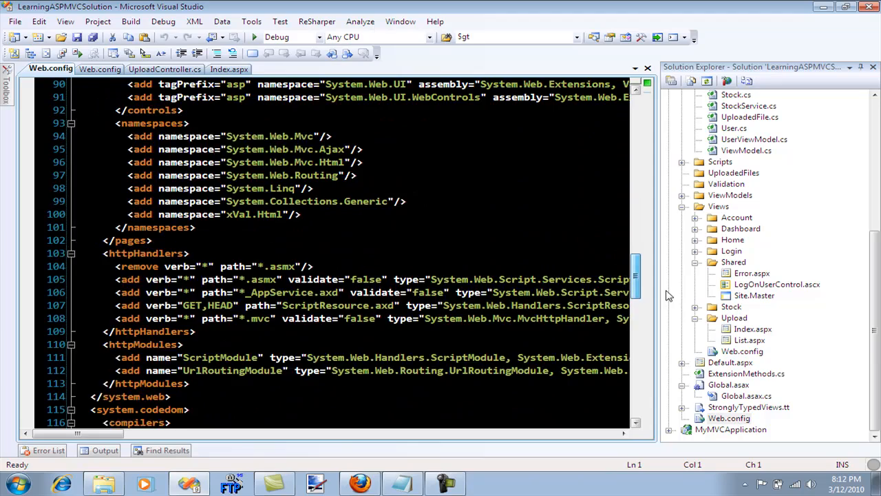
pyautogui.scroll(-3)
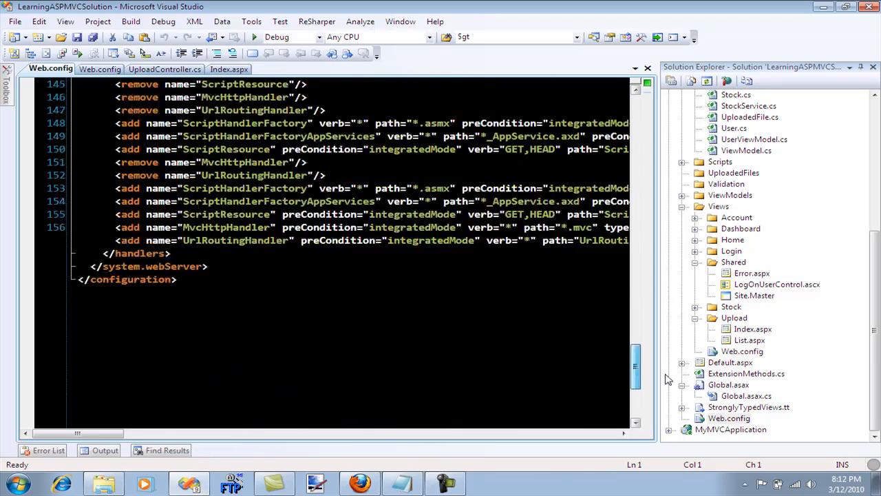
pyautogui.scroll(3)
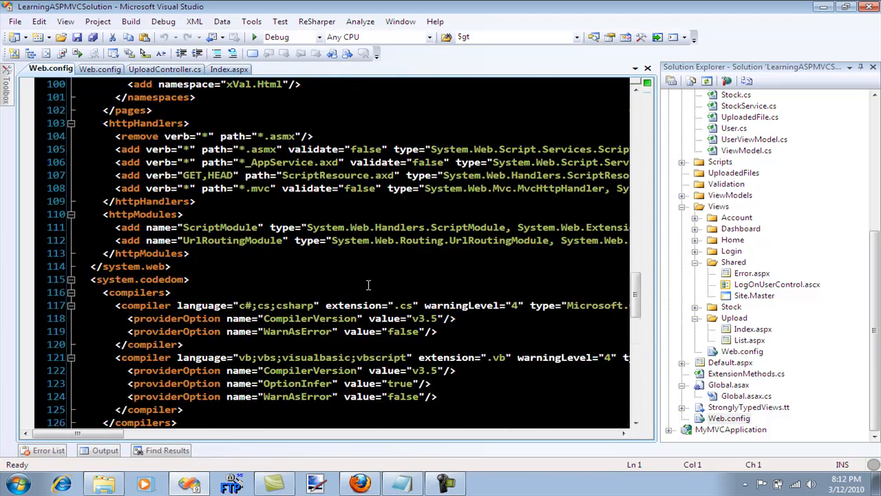
pyautogui.scroll(3)
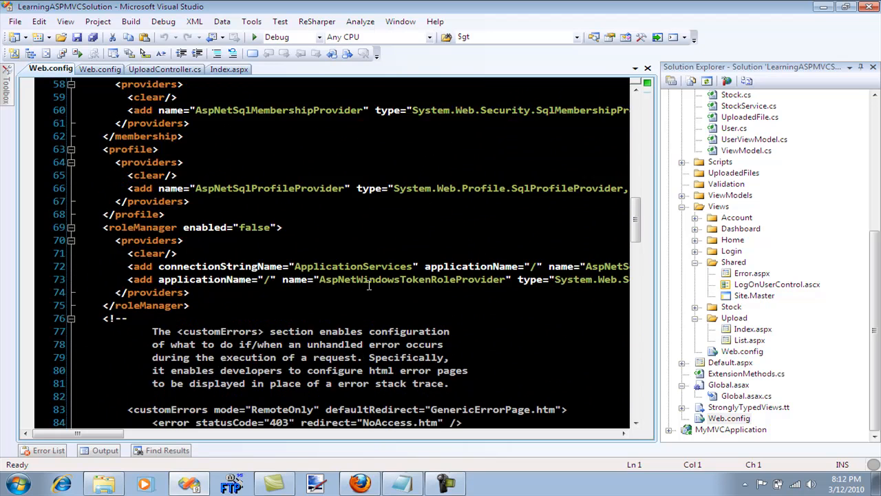
pyautogui.scroll(3)
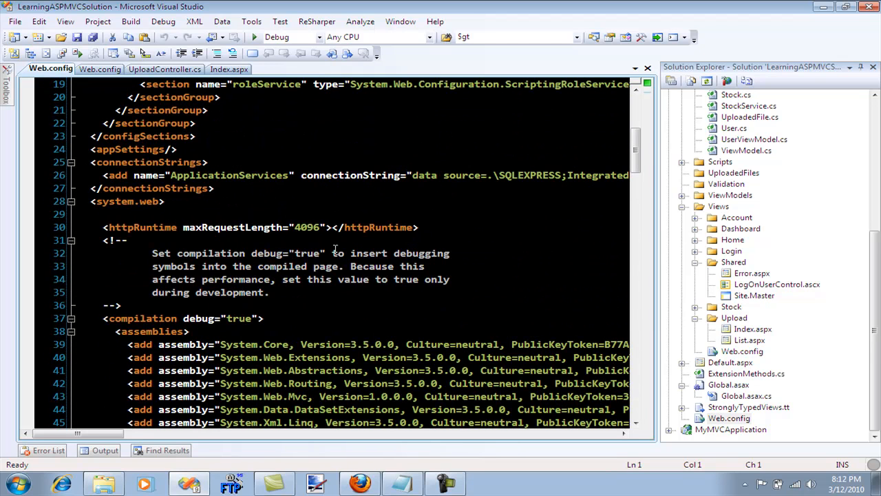
pyautogui.doubleClick(307, 227)
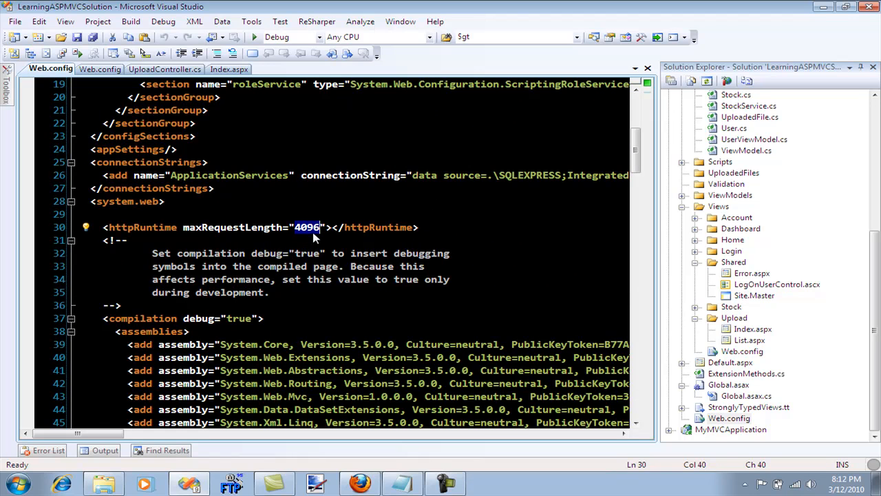
pyautogui.moveTo(309, 232)
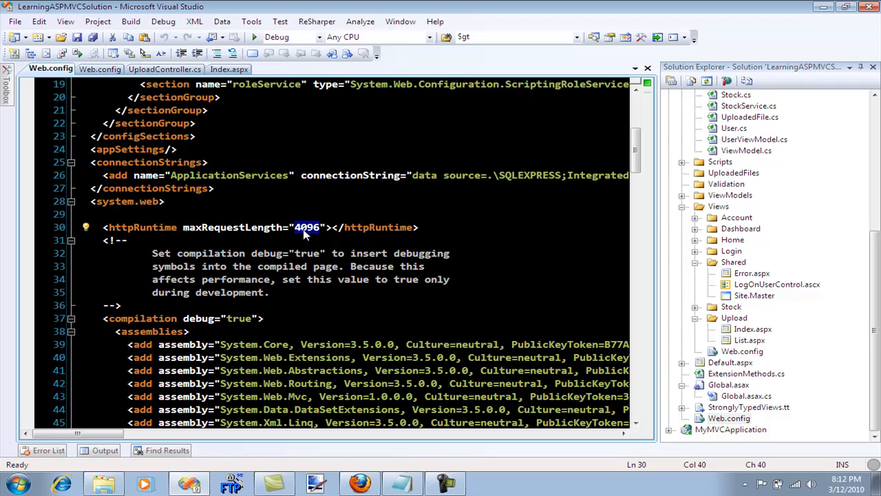
pyautogui.moveTo(314, 235)
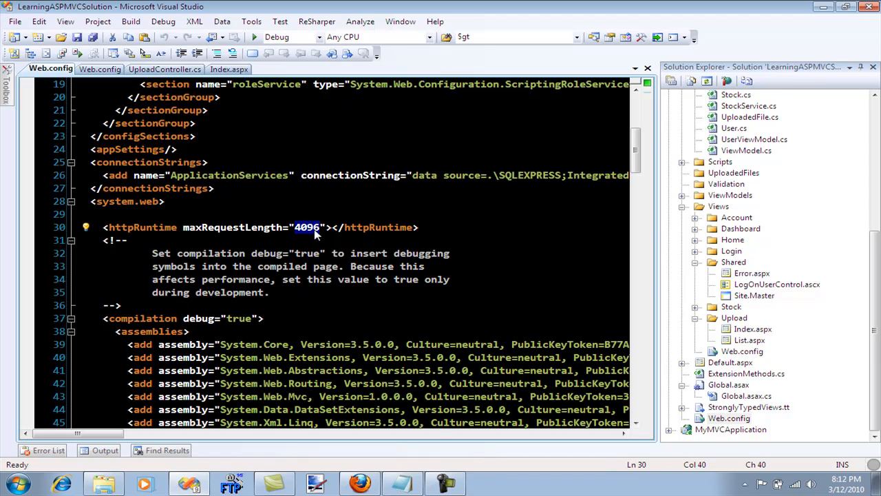
# Replace maxRequestLength with 10000 so larger uploads are allowed.
pyautogui.write('1')
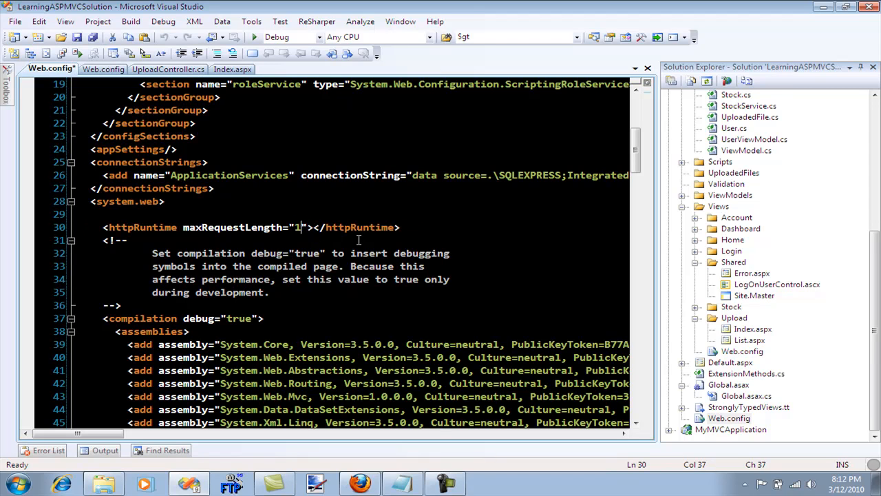
pyautogui.write('0000')
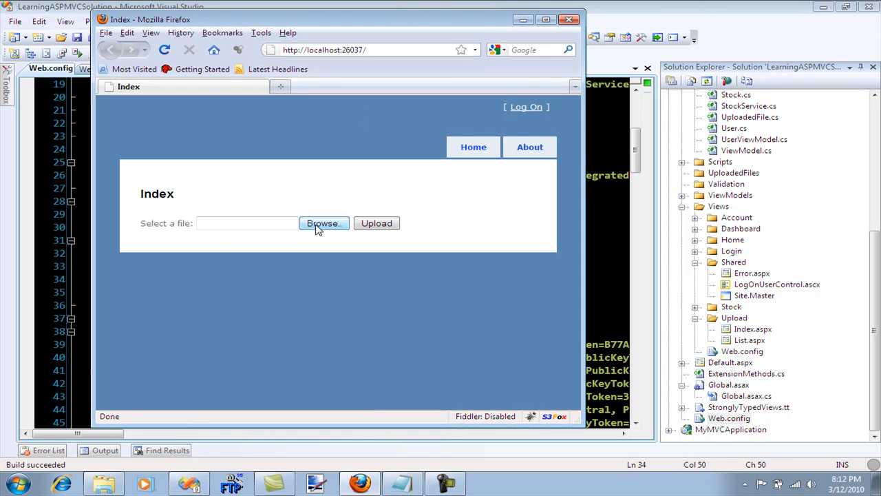
# Choose DSC_0005 from the pics folder and upload it to the server.
pyautogui.click(322, 223)
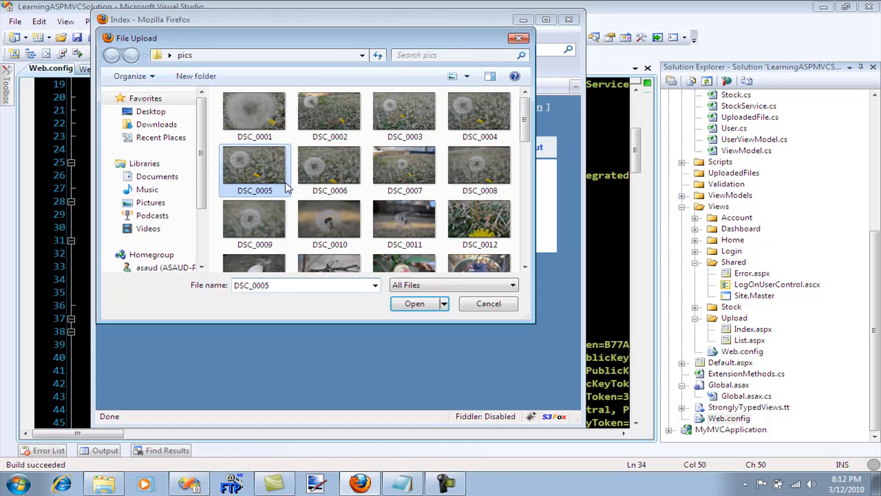
pyautogui.click(415, 302)
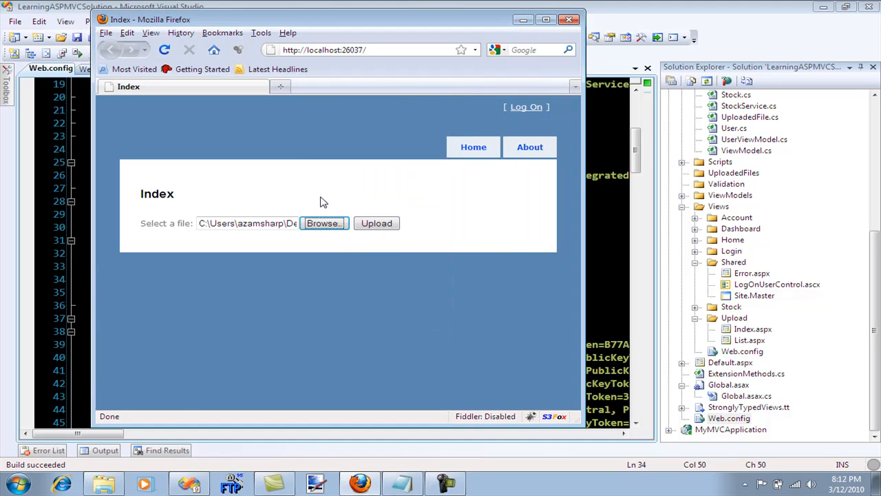
pyautogui.click(377, 223)
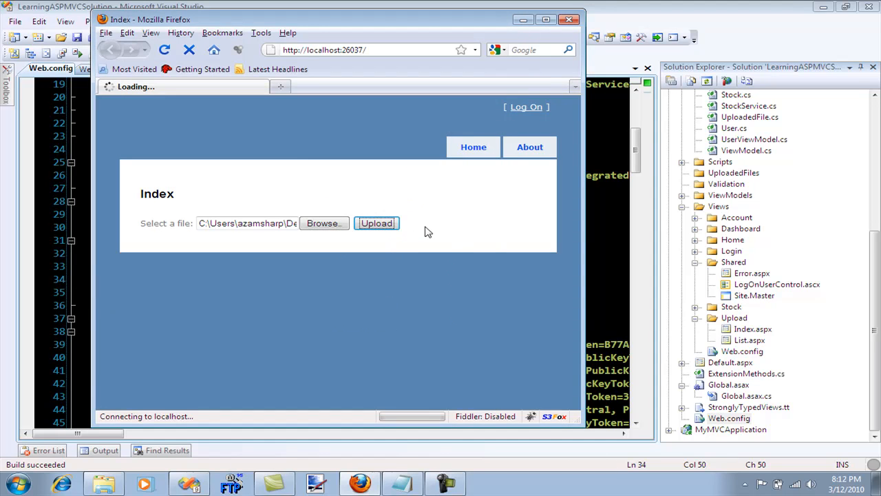
pyautogui.click(376, 223)
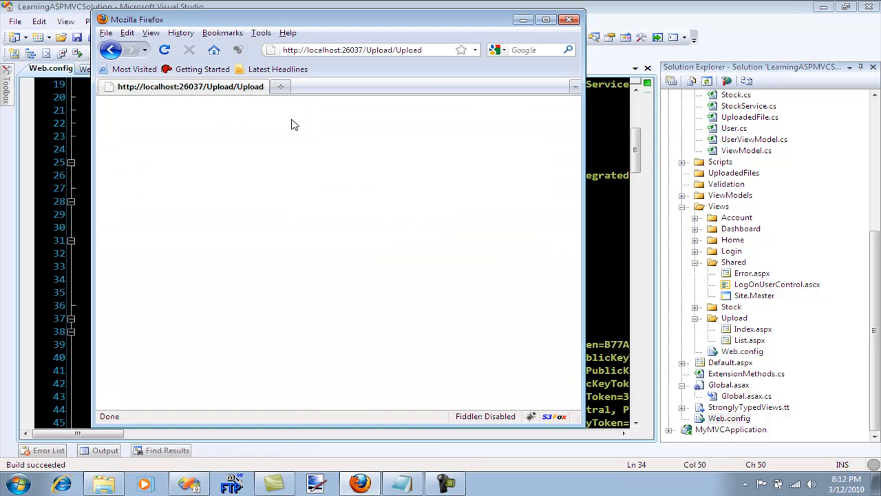
pyautogui.moveTo(196, 289)
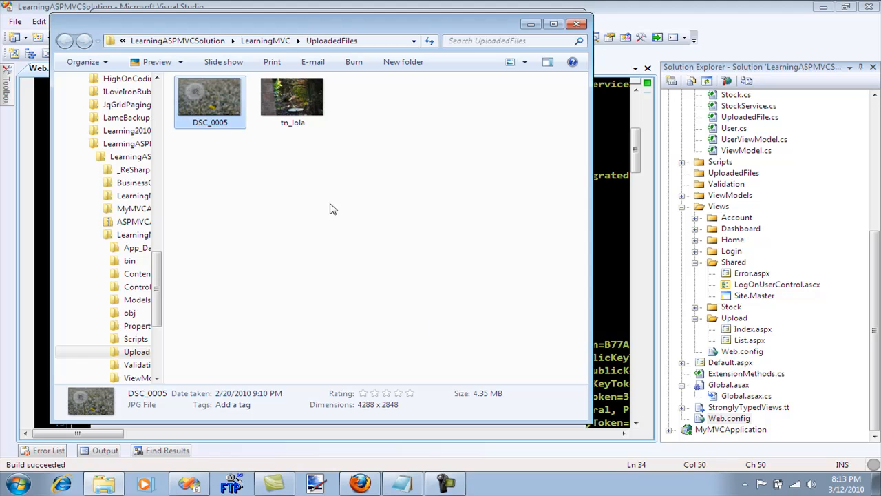
pyautogui.moveTo(456, 279)
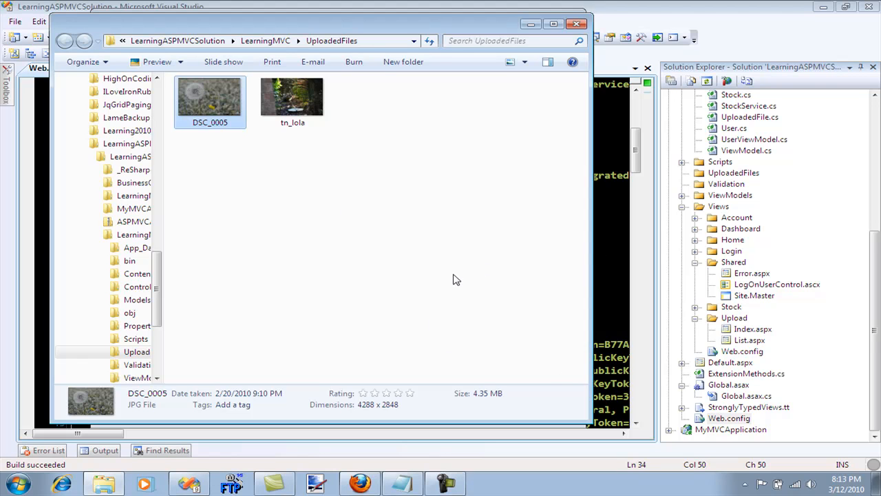
pyautogui.moveTo(320, 138)
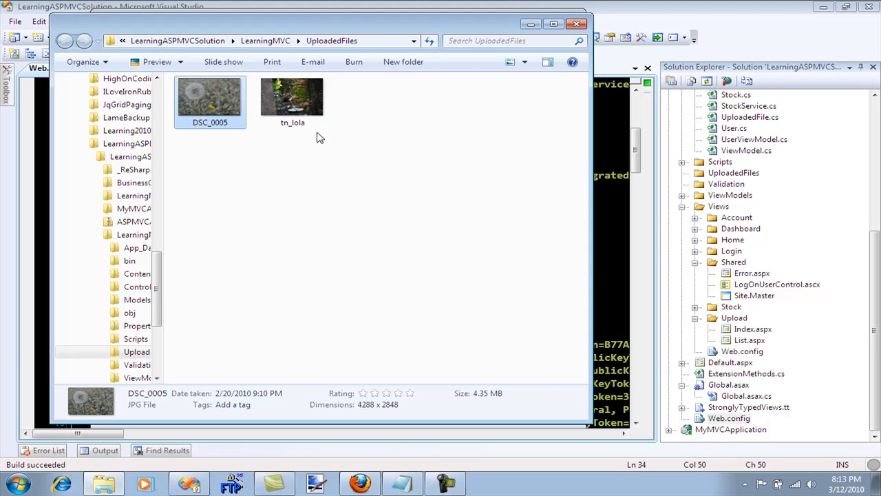
# Check DSC_0005 and tn_lola file details in UploadedFiles, then return to Visual Studio.
pyautogui.click(292, 96)
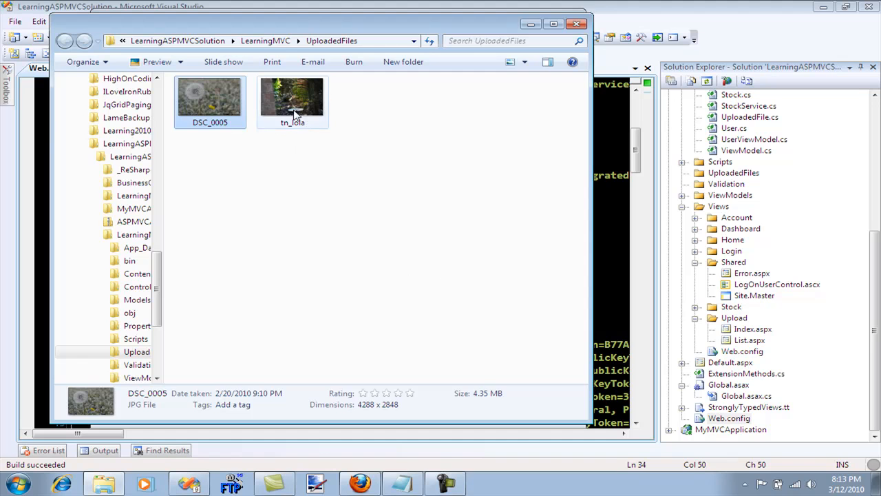
pyautogui.click(292, 99)
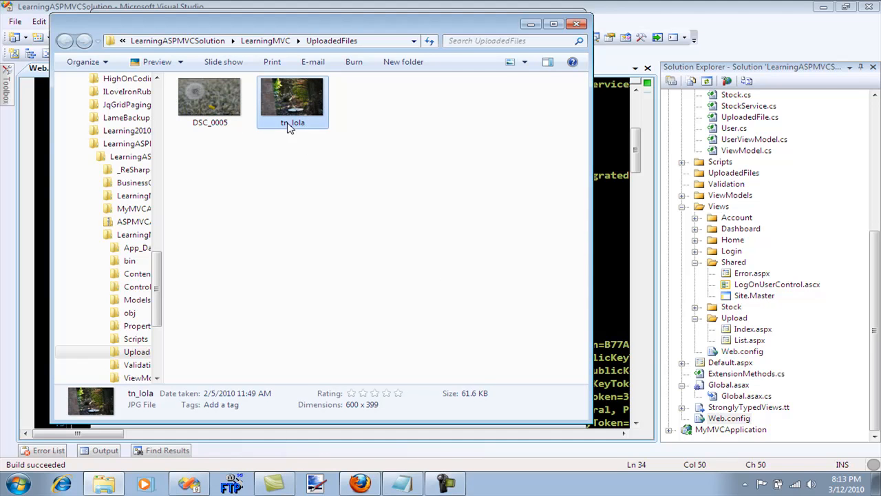
pyautogui.moveTo(468, 402)
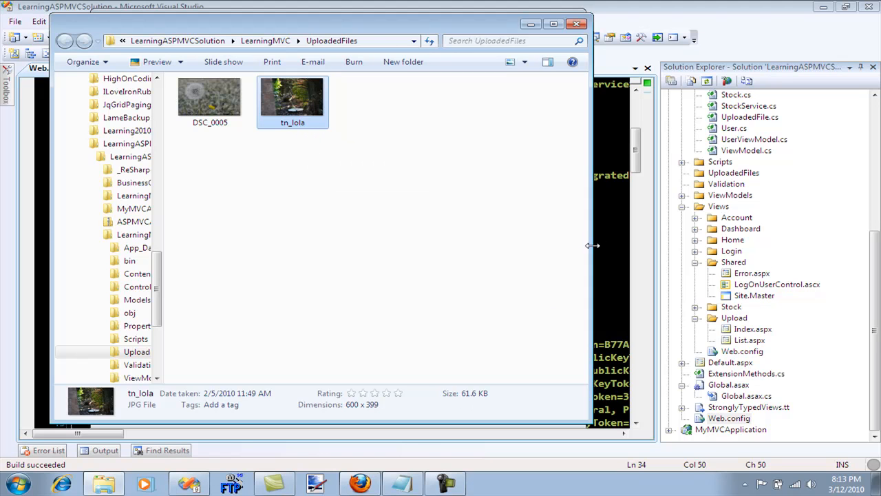
pyautogui.click(577, 23)
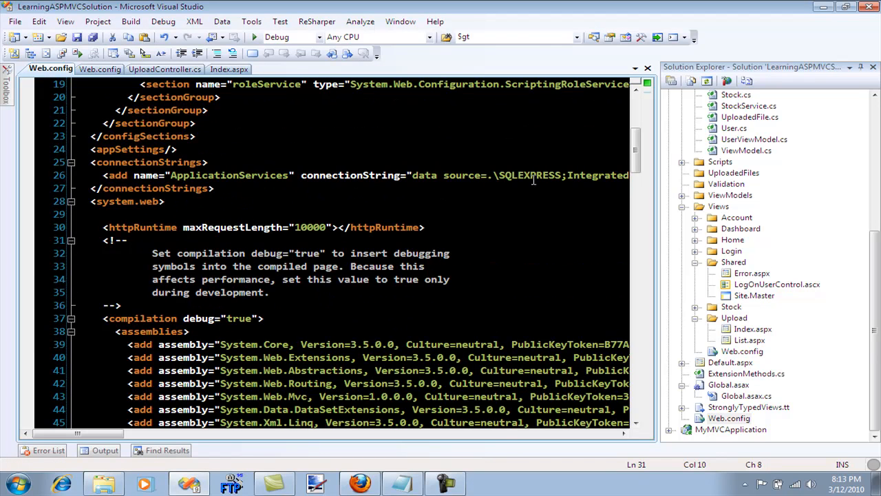
# Look through Web.config's authentication section and open Views/Upload/List.aspx.
pyautogui.scroll(-3)
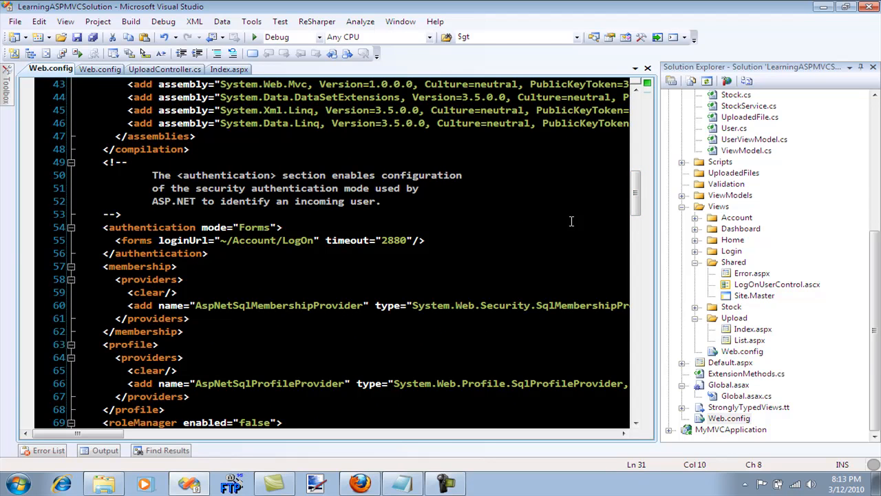
pyautogui.click(741, 418)
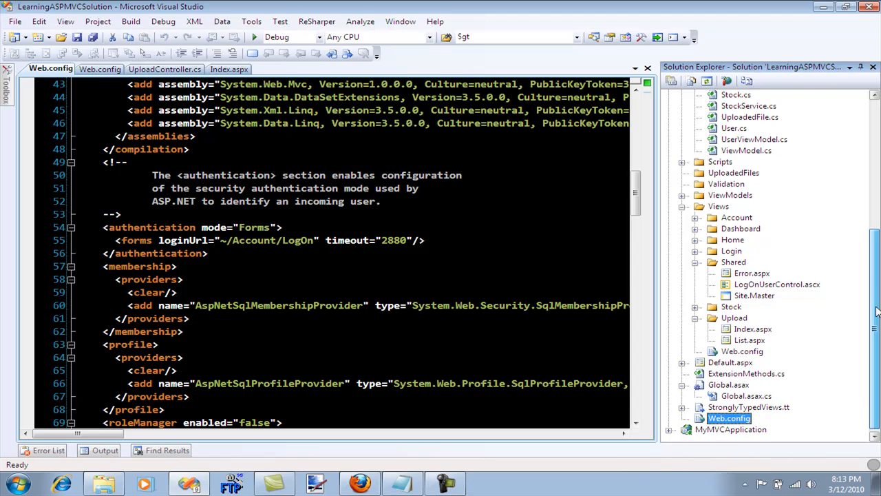
pyautogui.moveTo(760, 346)
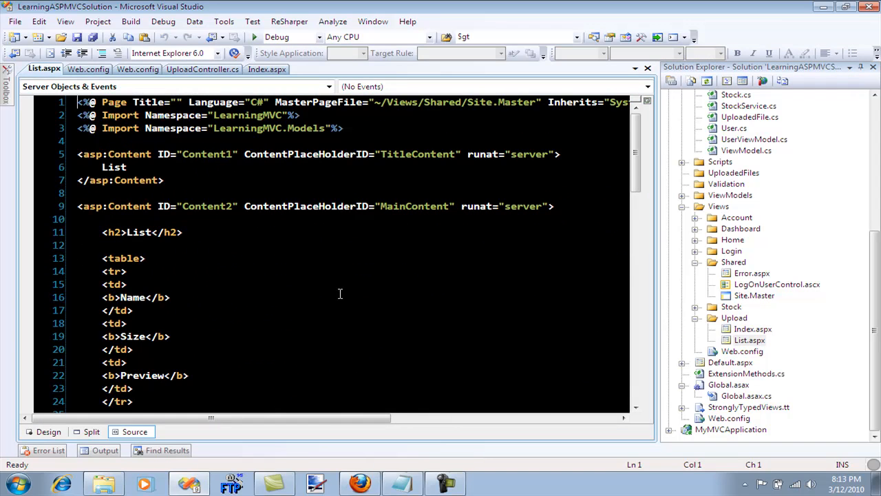
# Save List.aspx with the Html.Image preview line for each uploaded file.
pyautogui.scroll(-3)
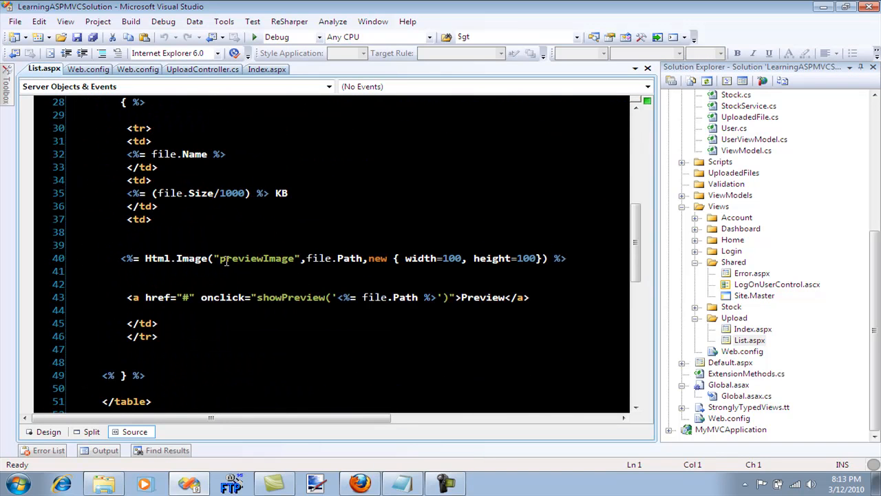
pyautogui.moveTo(192, 259)
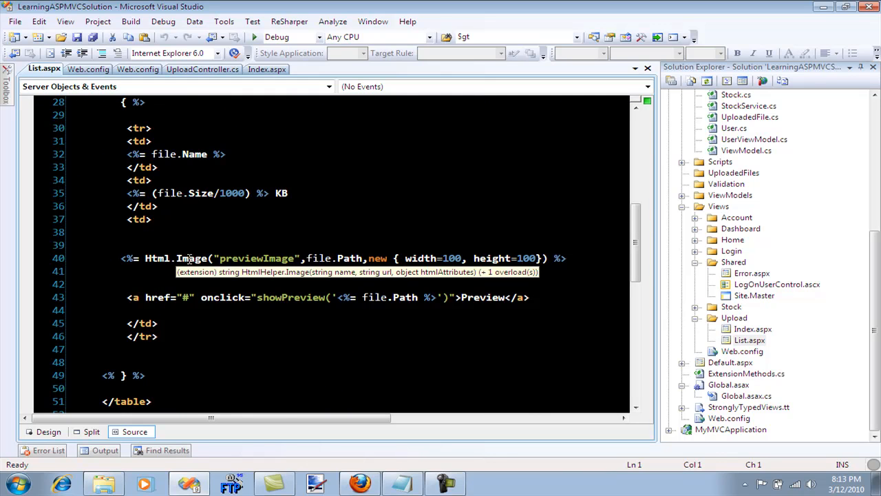
pyautogui.moveTo(195, 259)
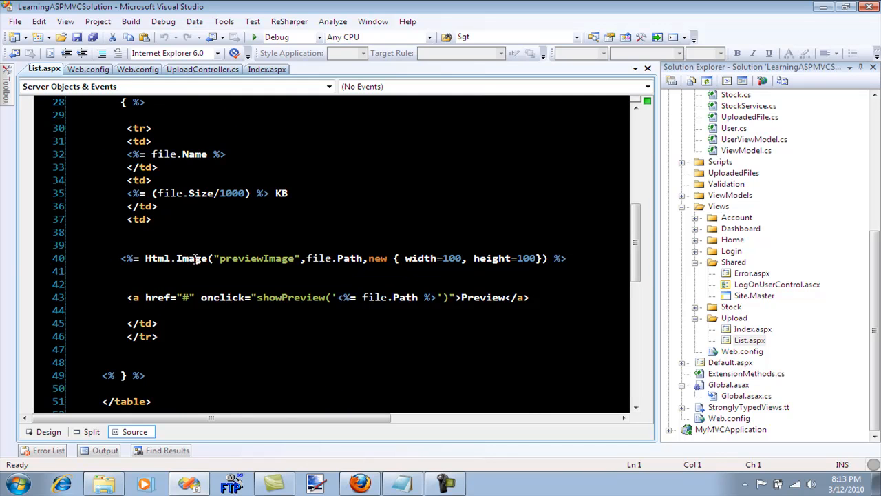
pyautogui.moveTo(196, 258)
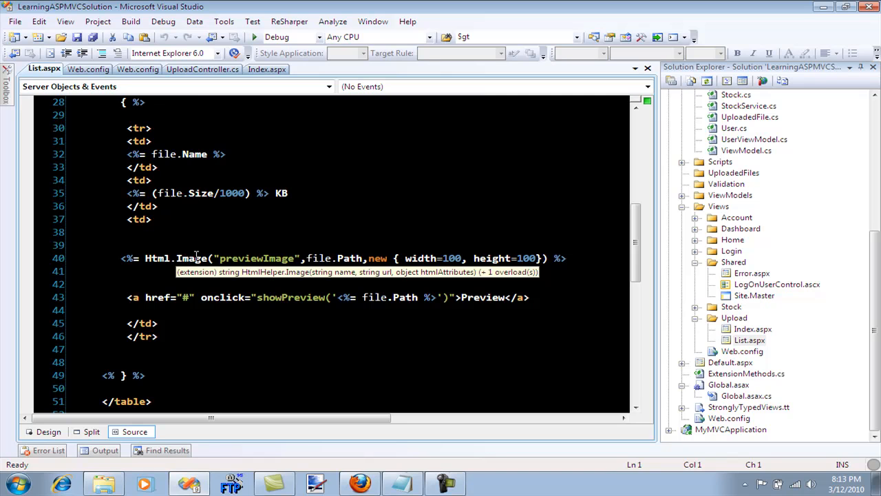
pyautogui.click(567, 287)
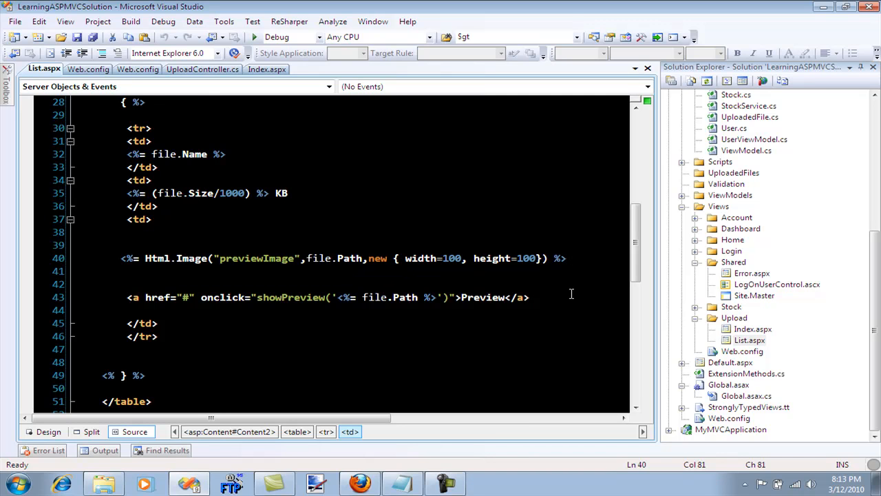
pyautogui.click(569, 258)
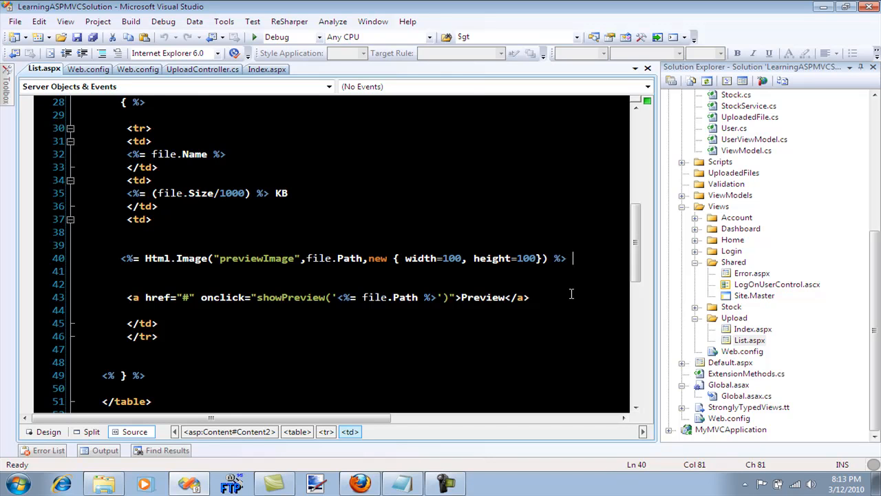
pyautogui.press('ctrl+s')
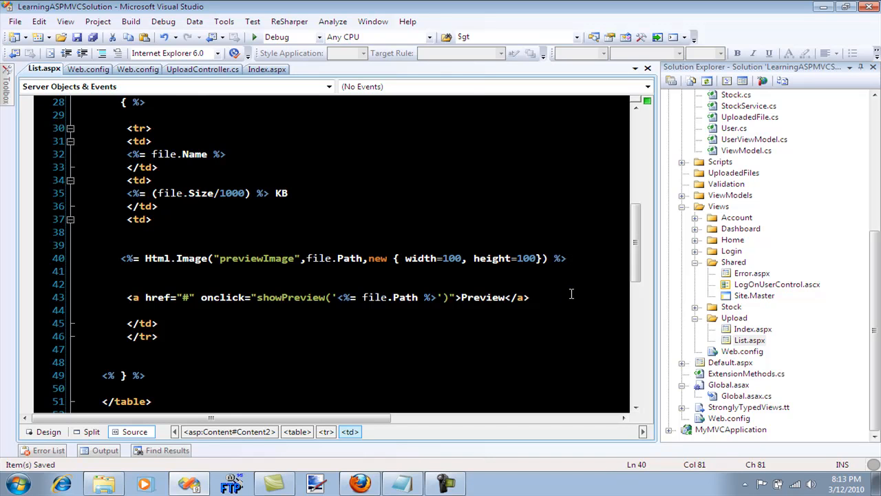
pyautogui.moveTo(488, 263)
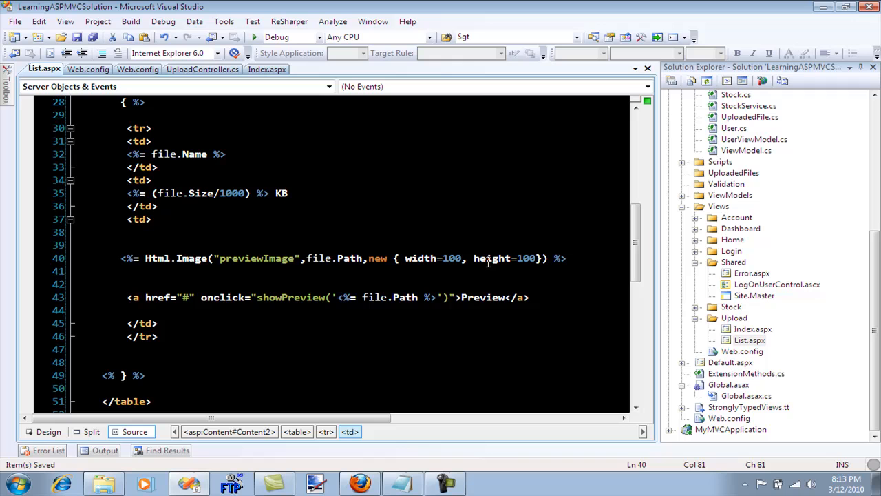
pyautogui.moveTo(212, 255)
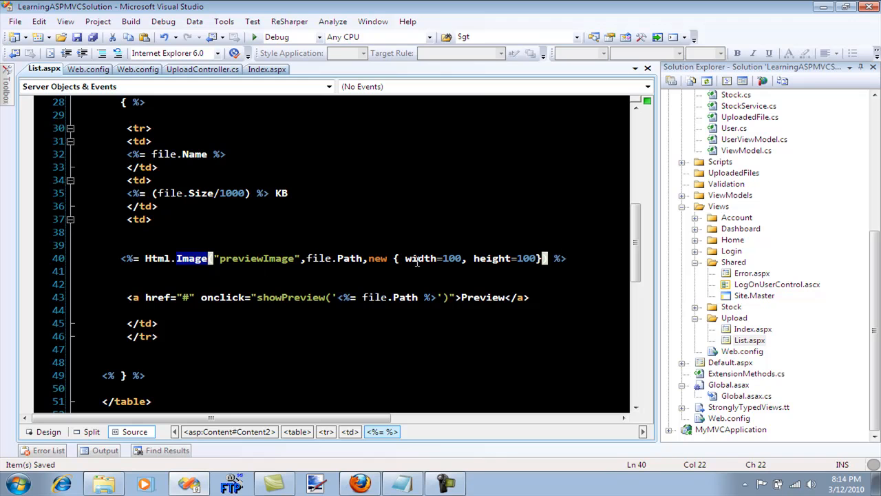
# Point out the Image helper call in the List.aspx markup.
pyautogui.click(18, 485)
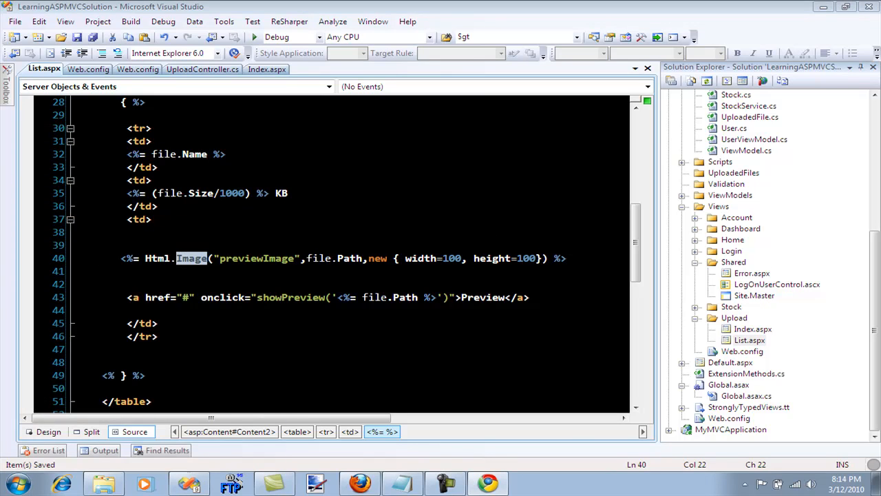
pyautogui.click(488, 485)
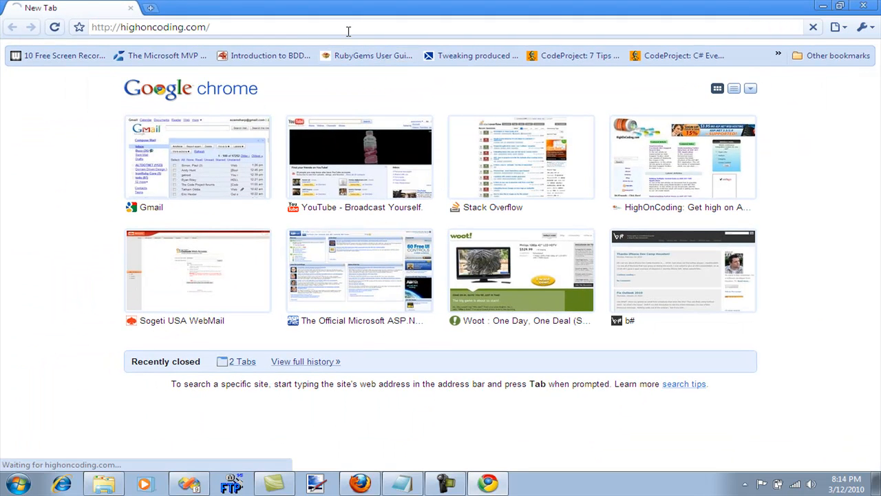
# Load highoncoding.com in Chrome and browse its latest articles.
pyautogui.click(683, 157)
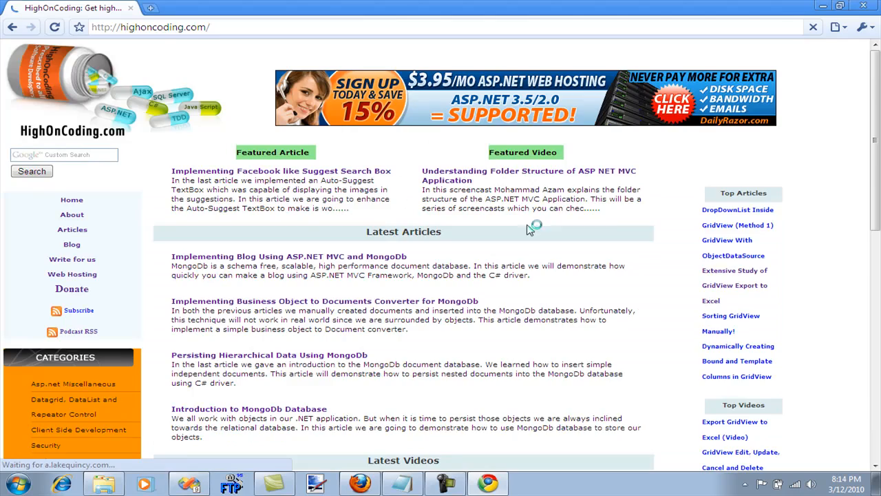
pyautogui.scroll(-3)
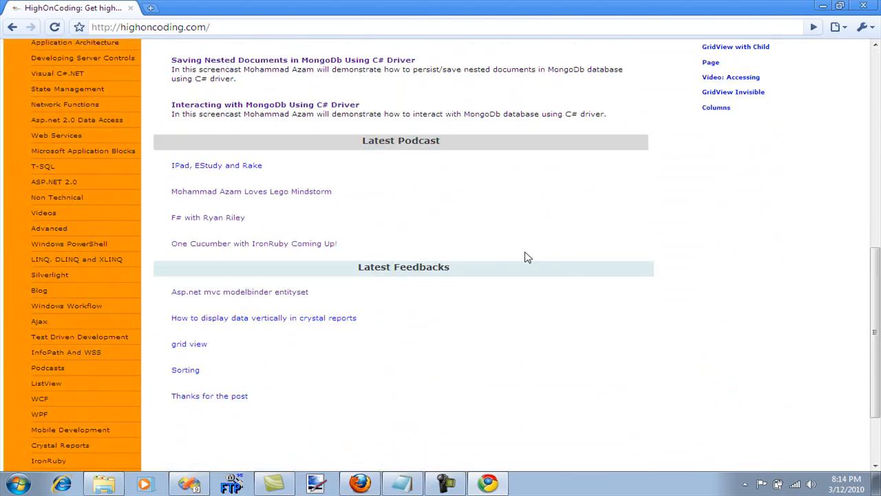
pyautogui.scroll(3)
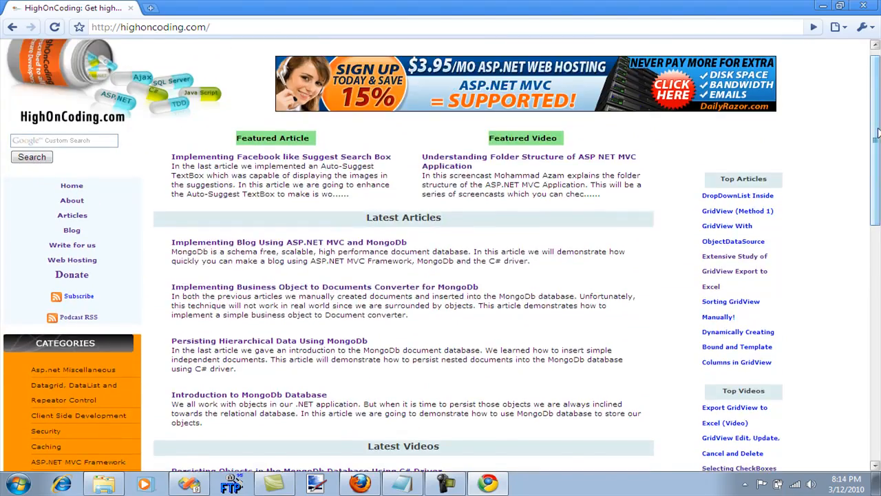
pyautogui.scroll(-3)
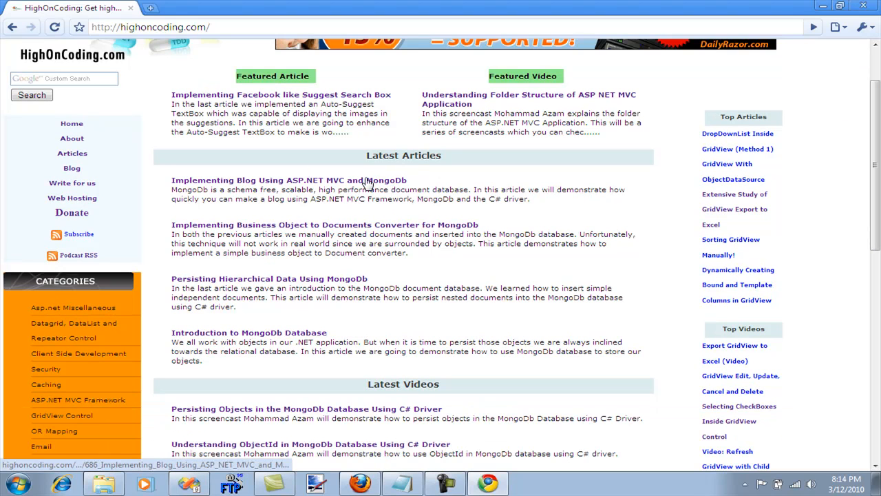
pyautogui.moveTo(567, 256)
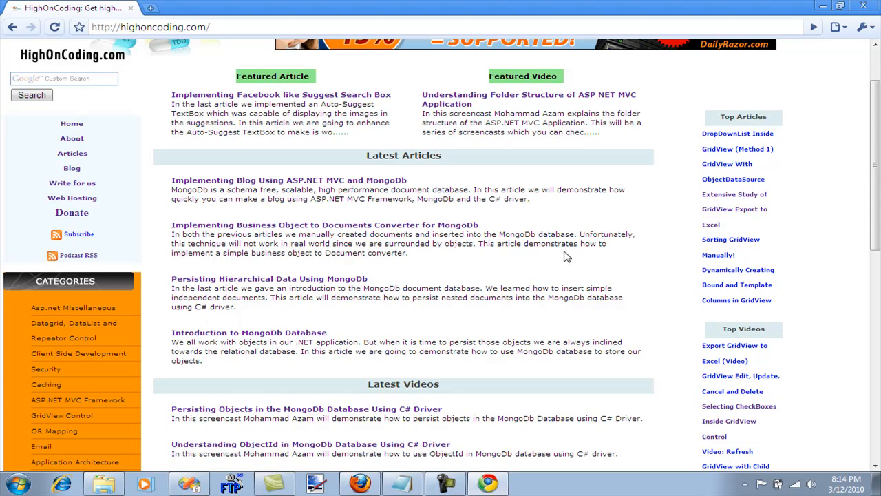
pyautogui.moveTo(550, 274)
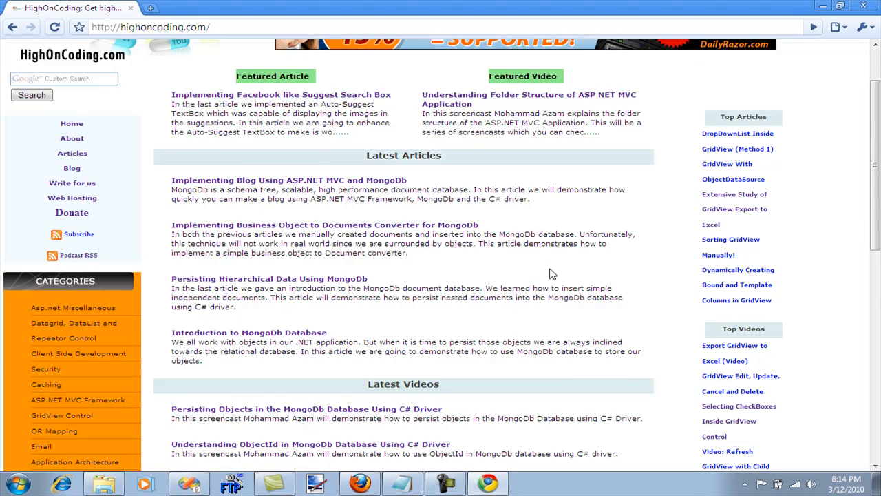
pyautogui.scroll(-3)
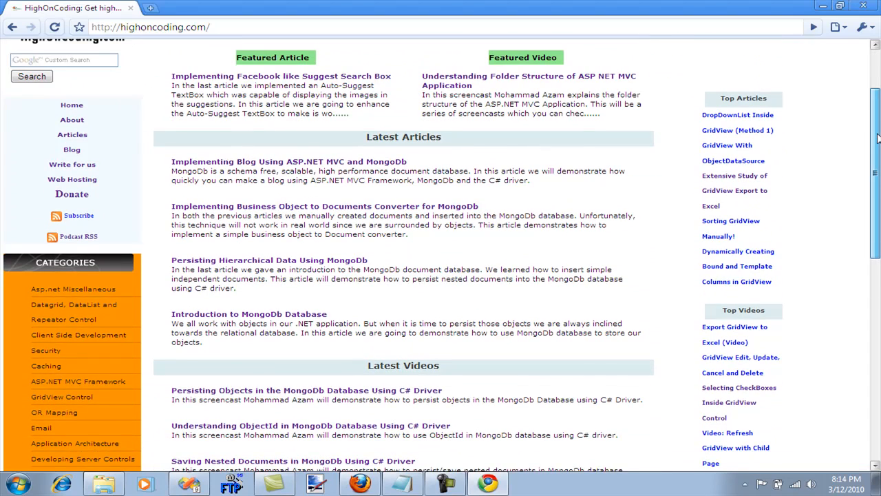
pyautogui.scroll(-3)
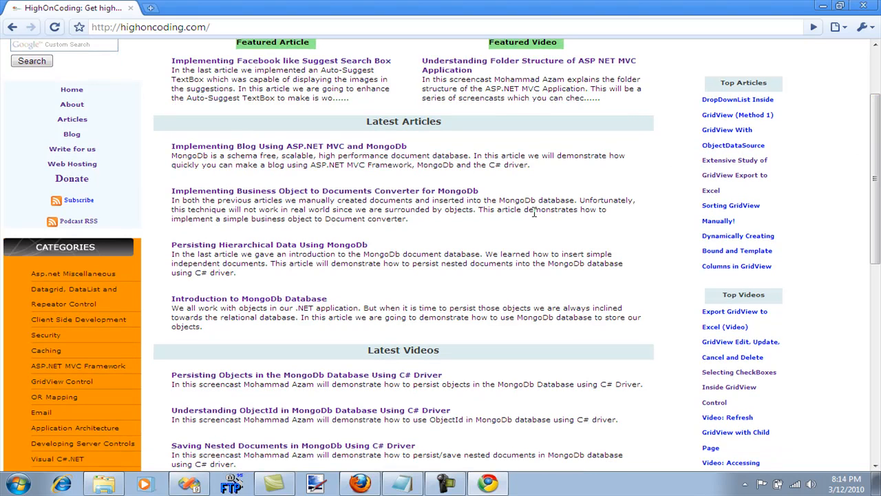
# Open the site's Donate page from the left menu.
pyautogui.click(72, 179)
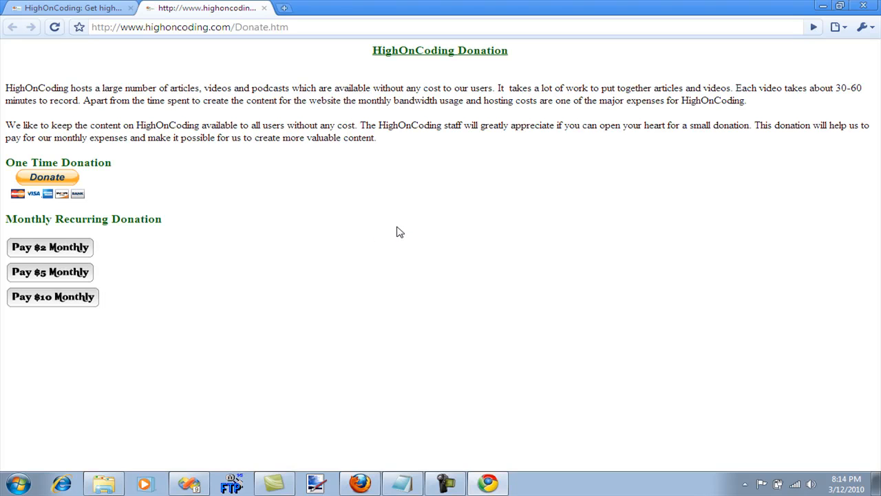
pyautogui.moveTo(434, 186)
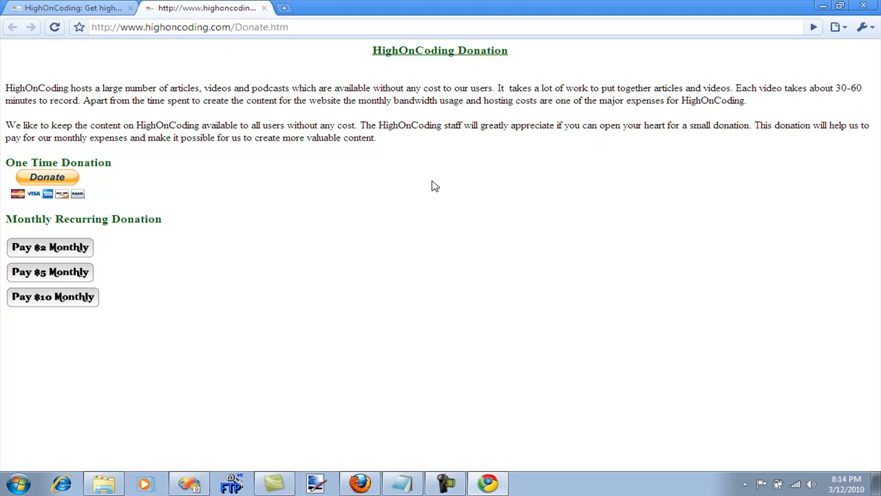
pyautogui.moveTo(443, 179)
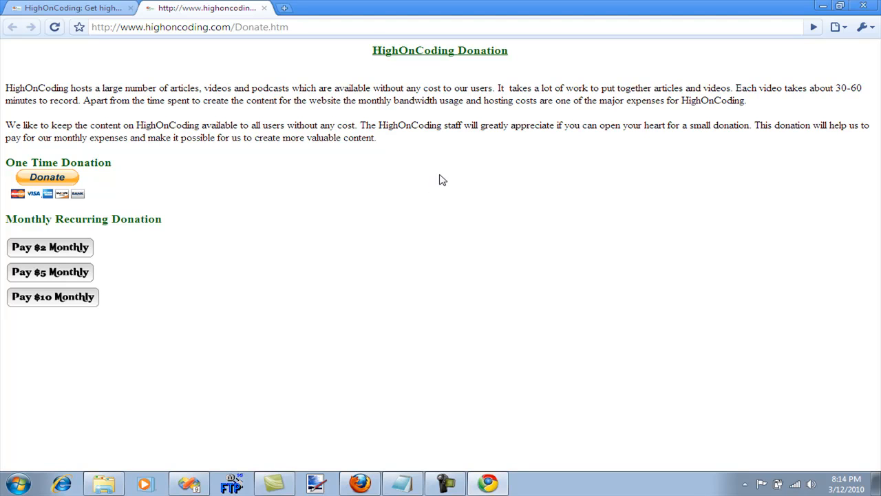
pyautogui.moveTo(516, 179)
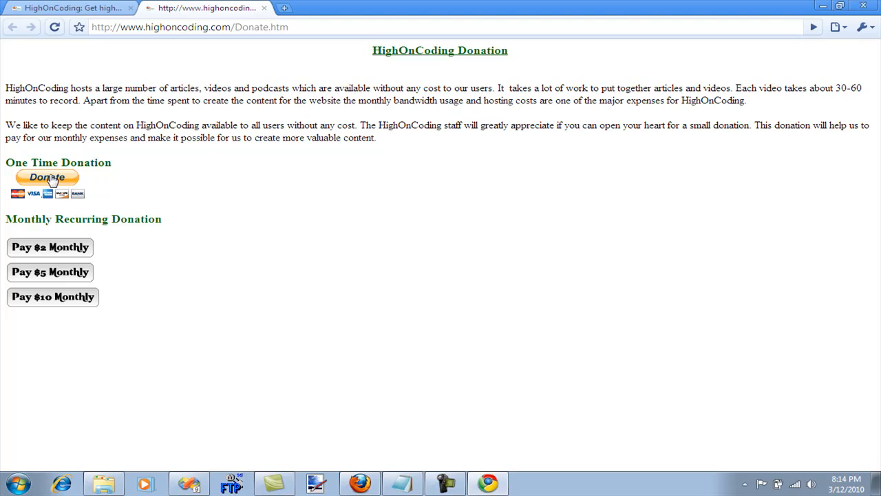
pyautogui.moveTo(30, 161)
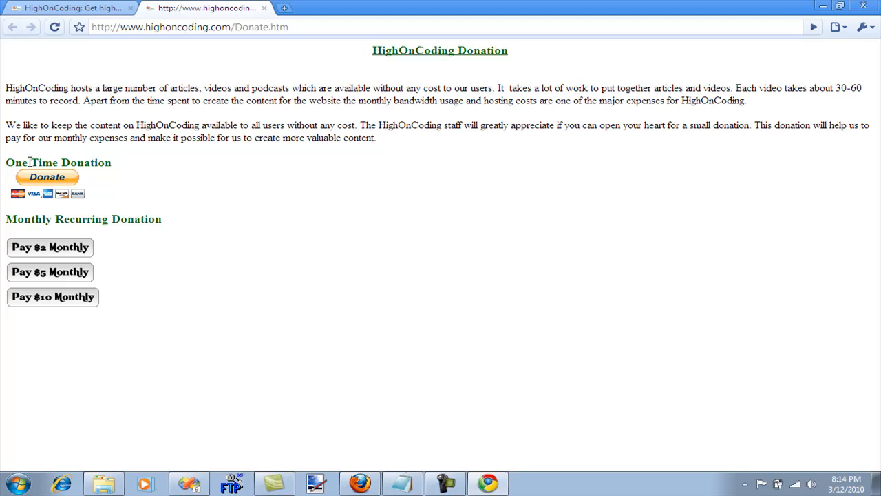
pyautogui.moveTo(214, 234)
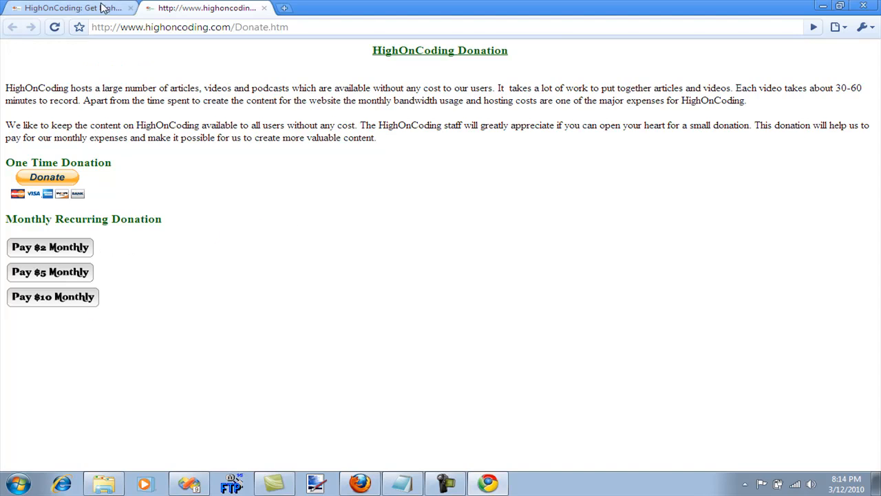
pyautogui.click(66, 8)
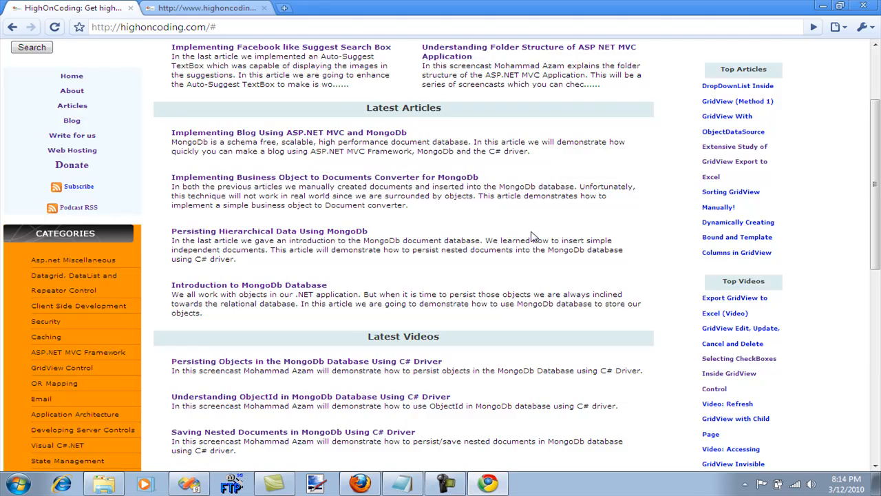
# Scroll the HighOnCoding home page through articles, videos, podcasts and feedback to the footer.
pyautogui.scroll(-3)
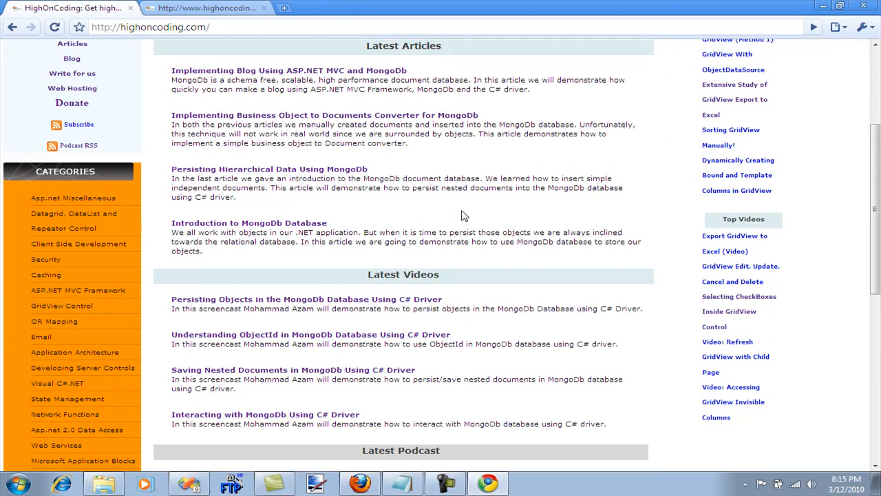
pyautogui.scroll(-3)
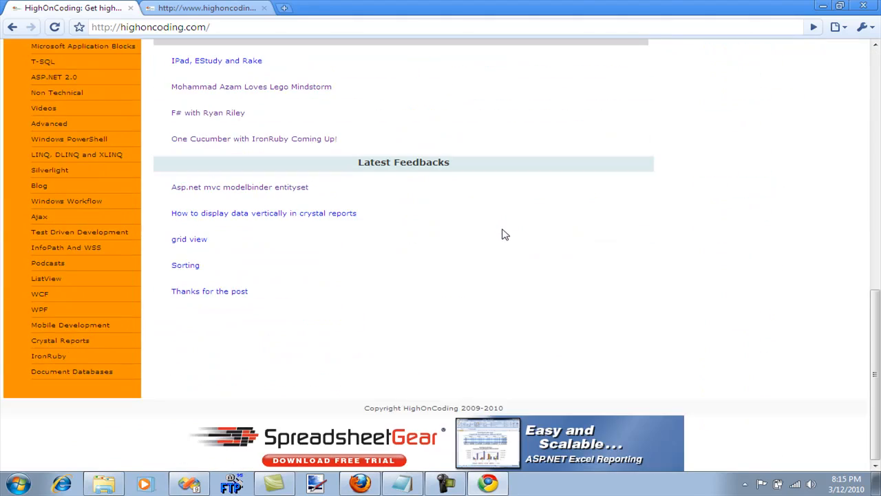
pyautogui.scroll(3)
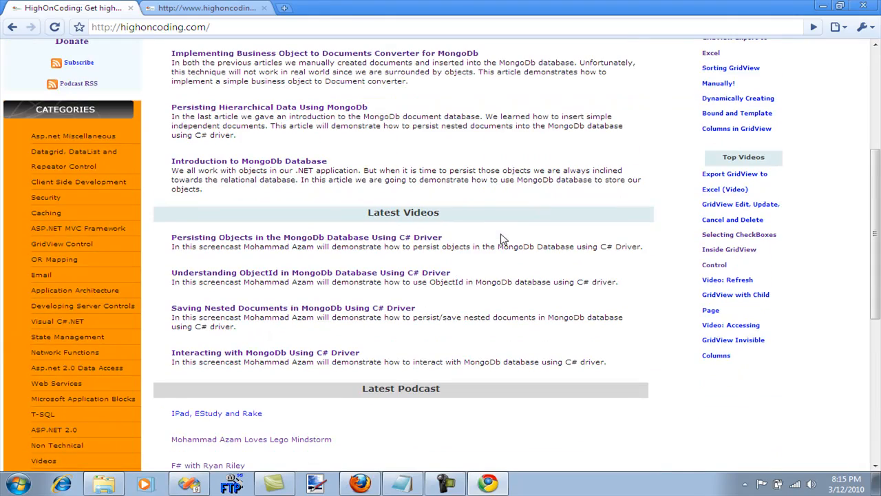